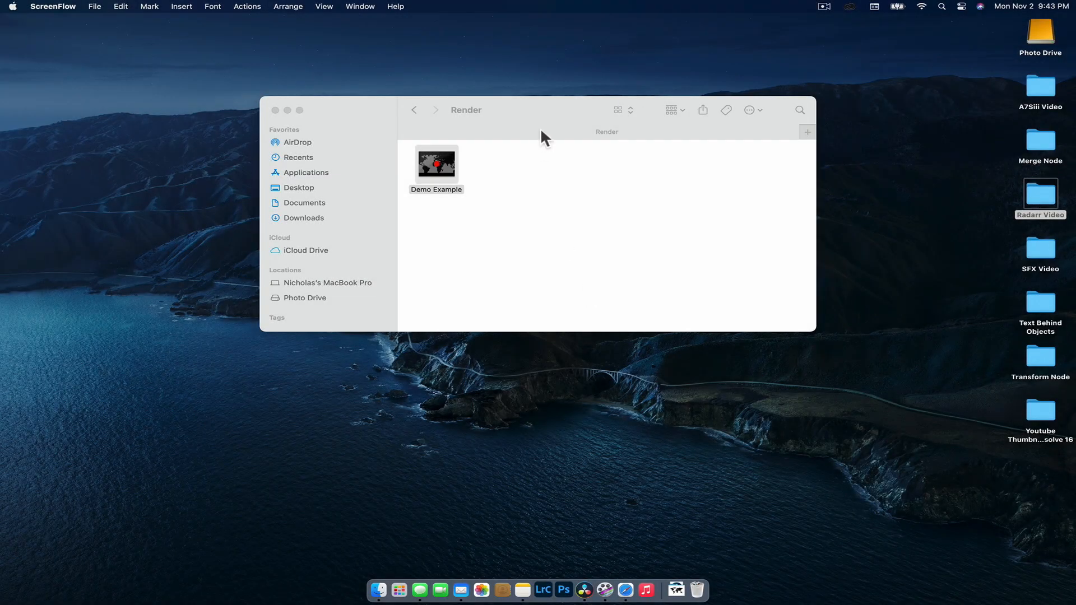
Open the Demo Example project from the Render folder, loading the Radarr Effect project.
click(436, 163)
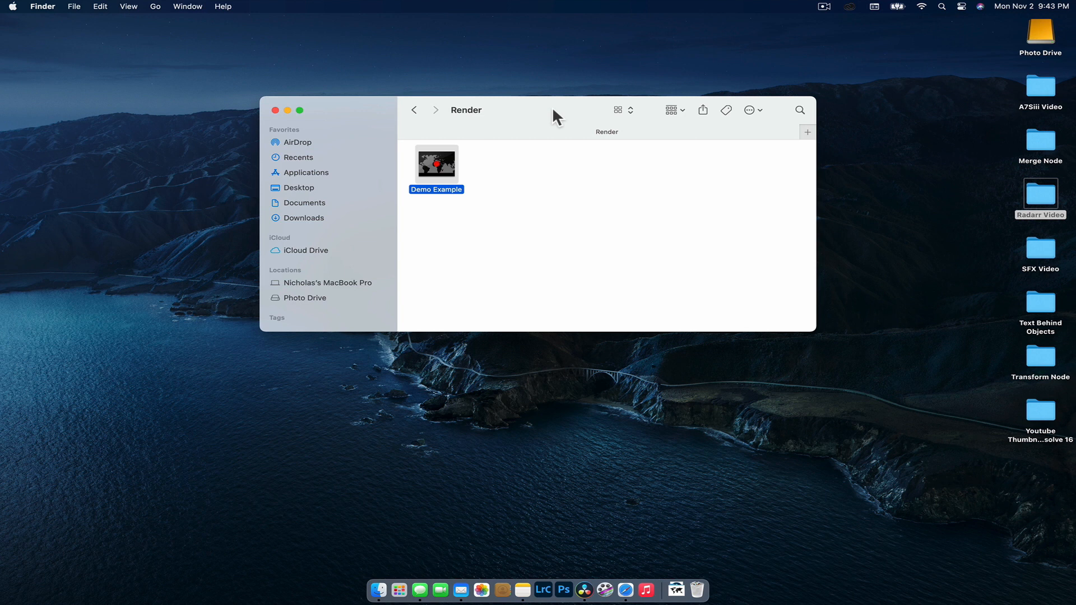
mouse_move(446, 177)
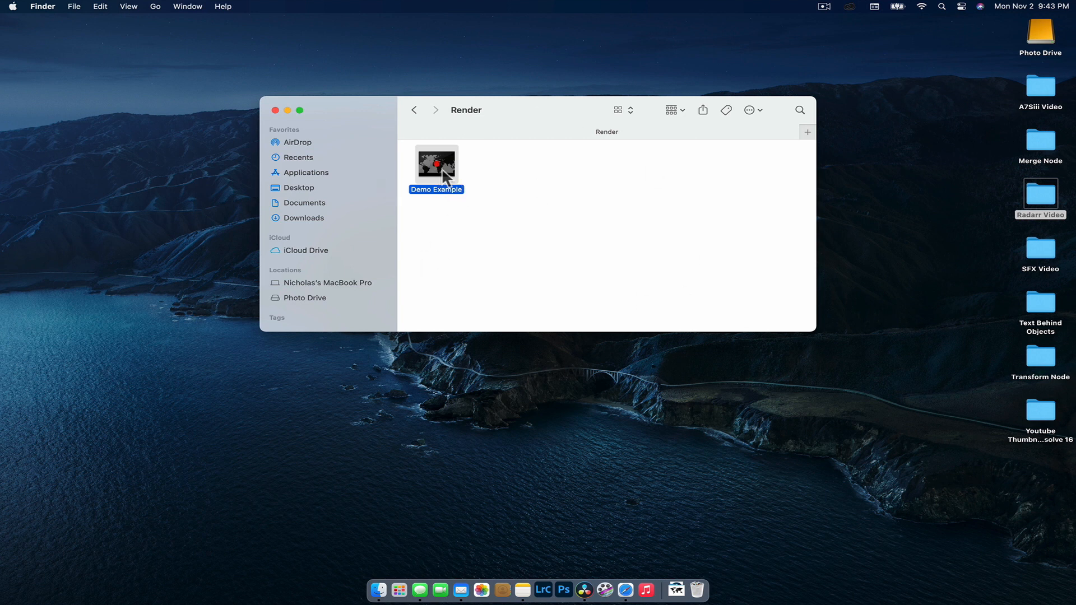
double_click(436, 165)
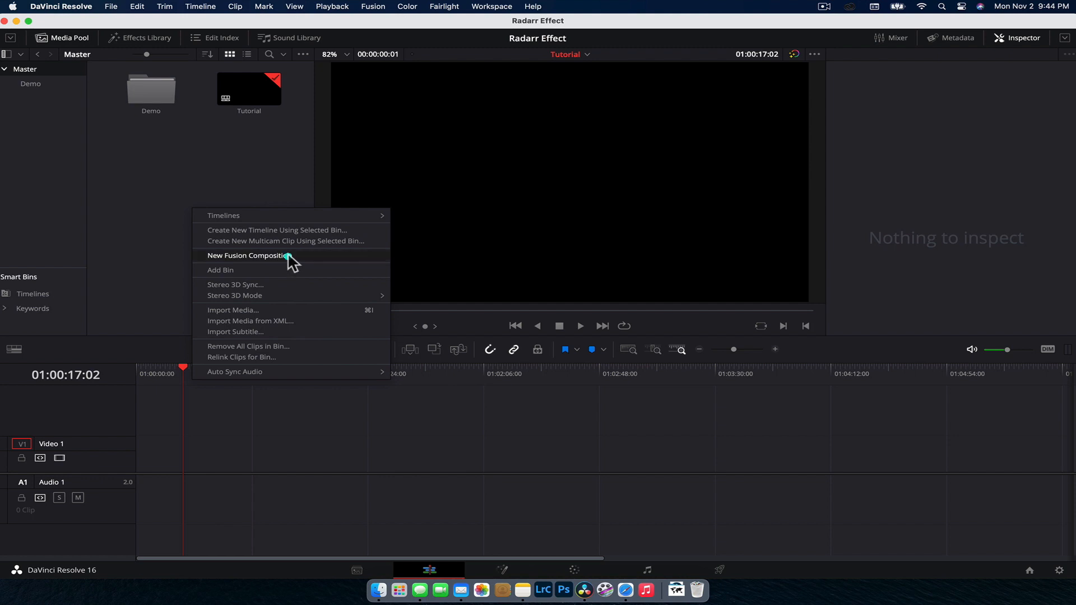
Create a new Fusion composition clip named Radarr in the Media Pool and open it.
click(247, 256)
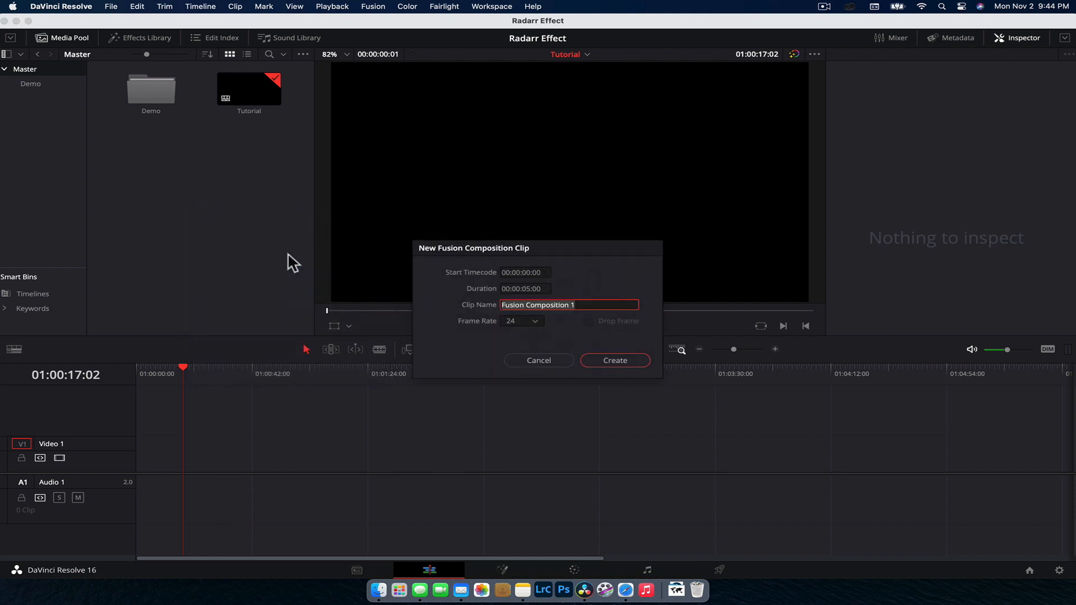
text(Radarr)
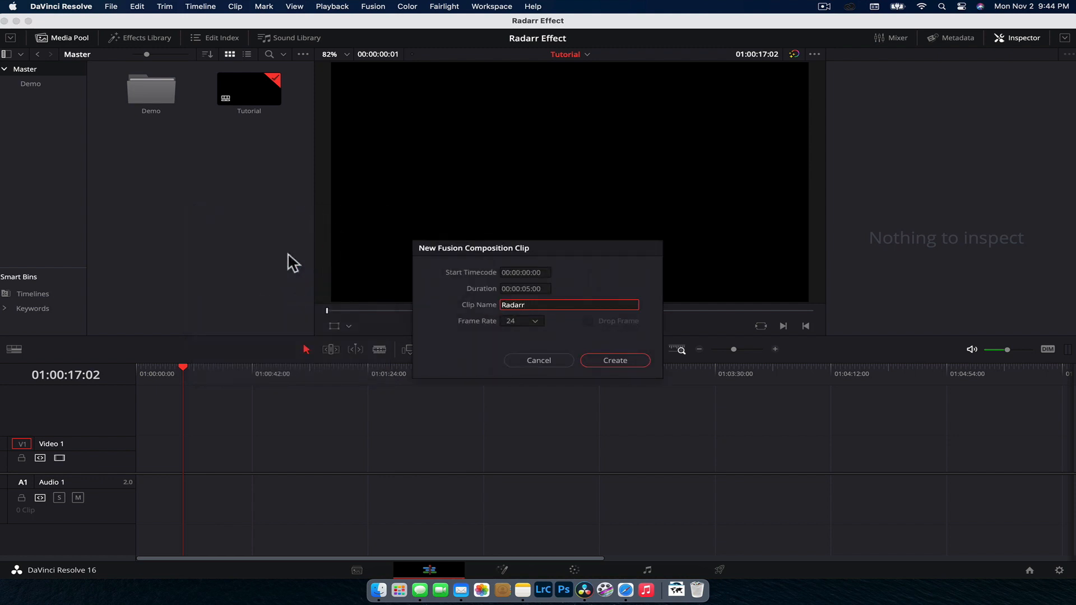
click(613, 360)
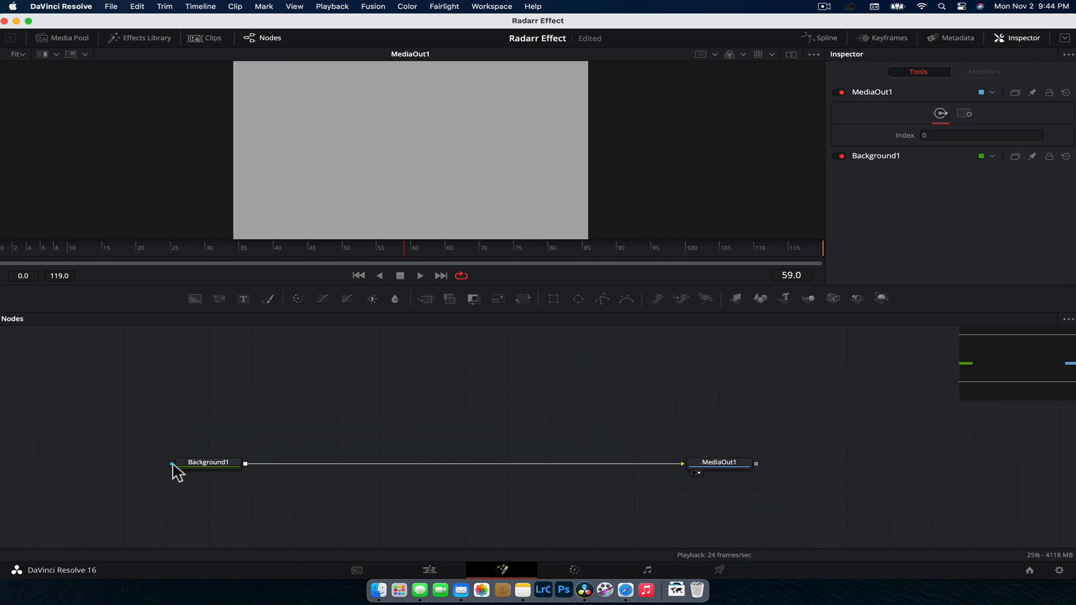
Rename Background1 to BG and merge a new cyan background over it.
right_click(208, 462)
text(BG)
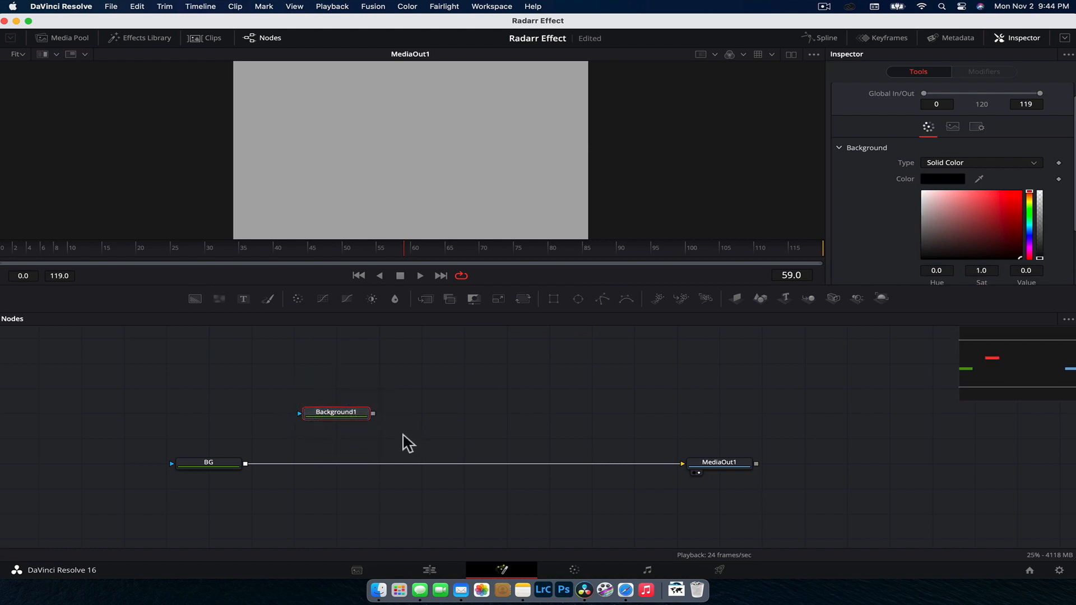
drag(374, 412, 245, 464)
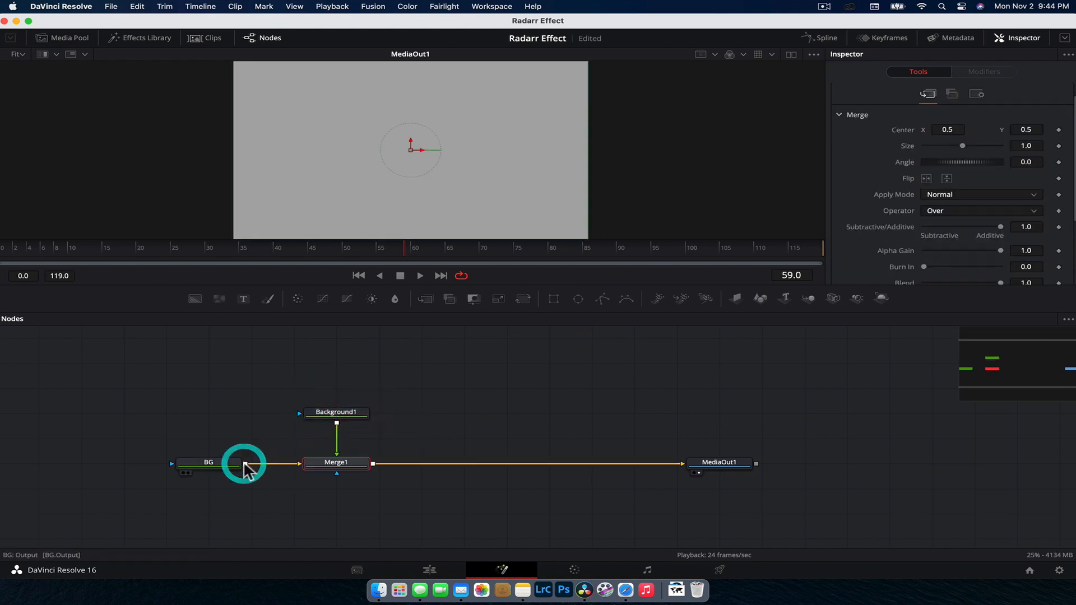
click(336, 411)
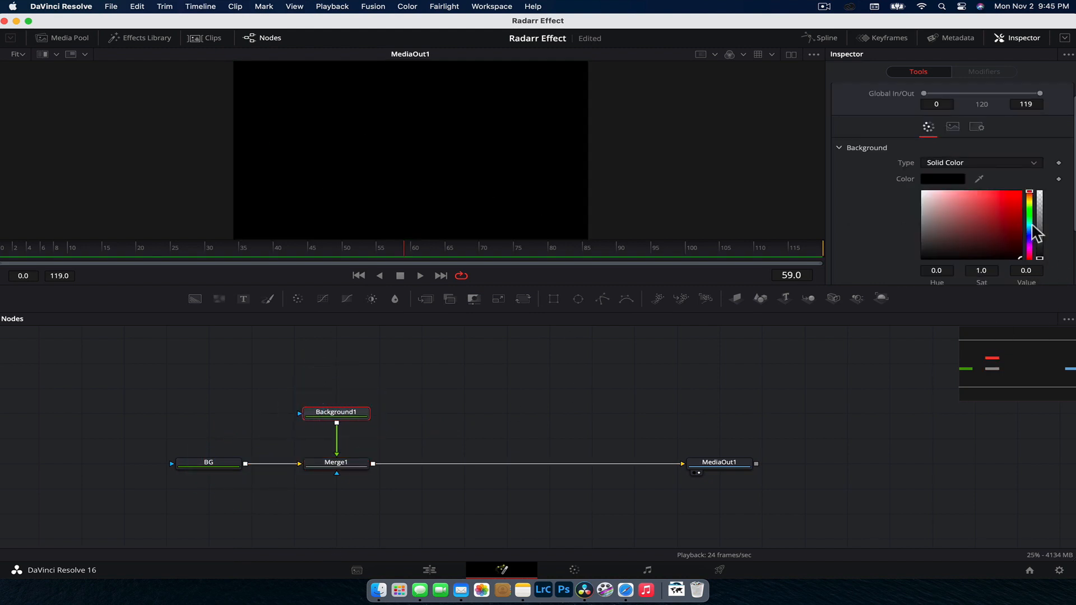
click(1035, 206)
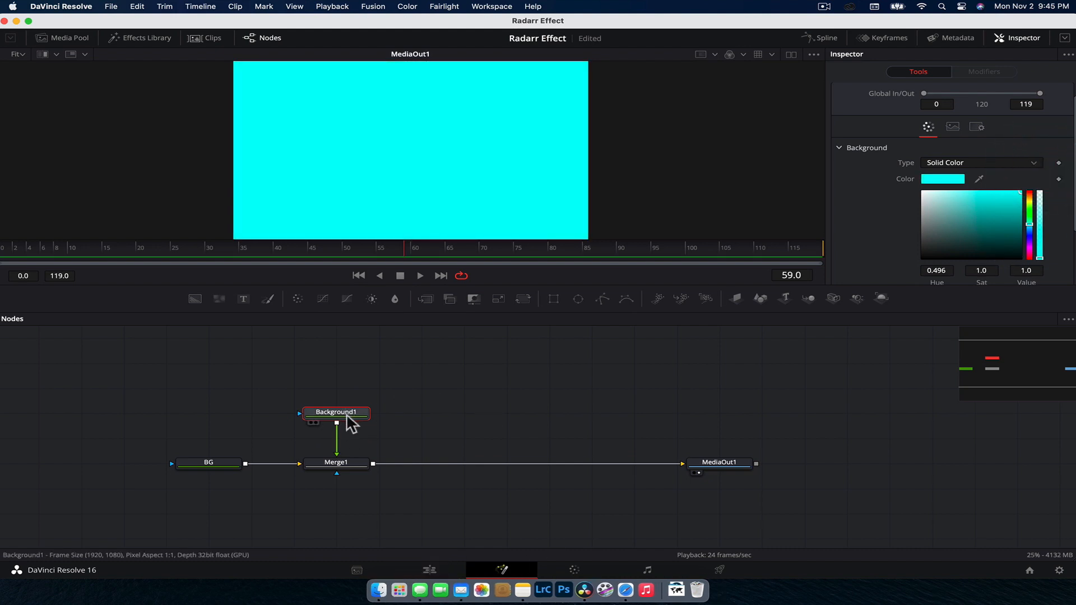
Rename the cyan background layer to Radarr.
right_click(336, 412)
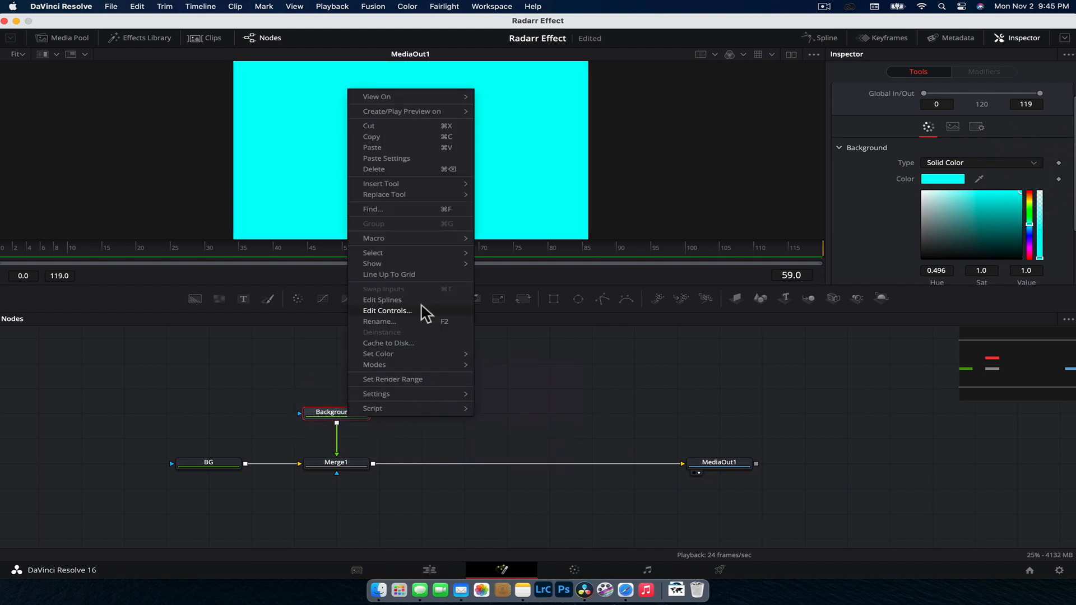
click(379, 321)
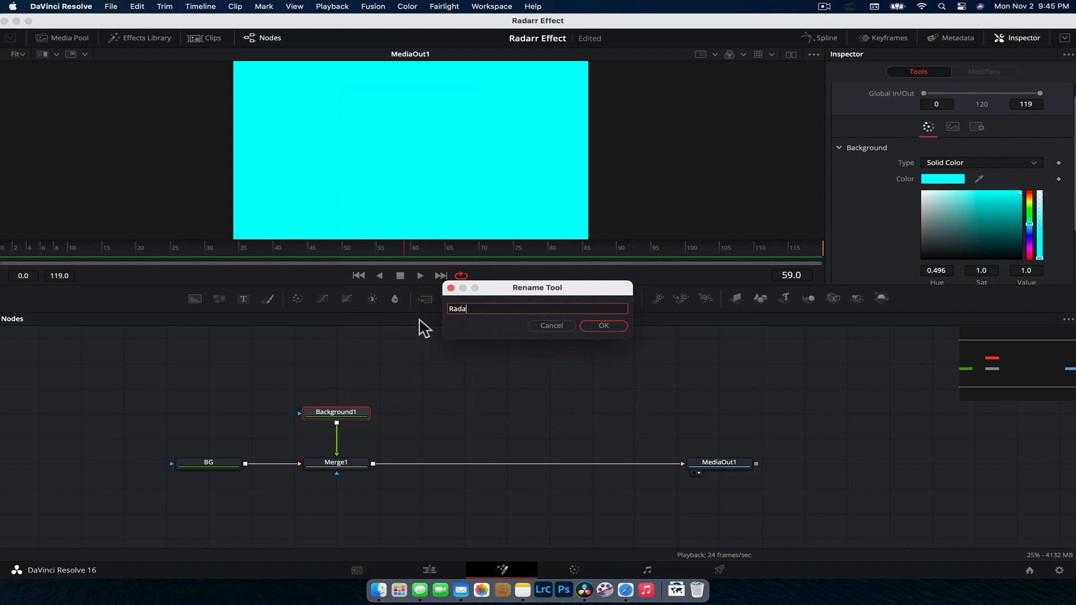
click(603, 325)
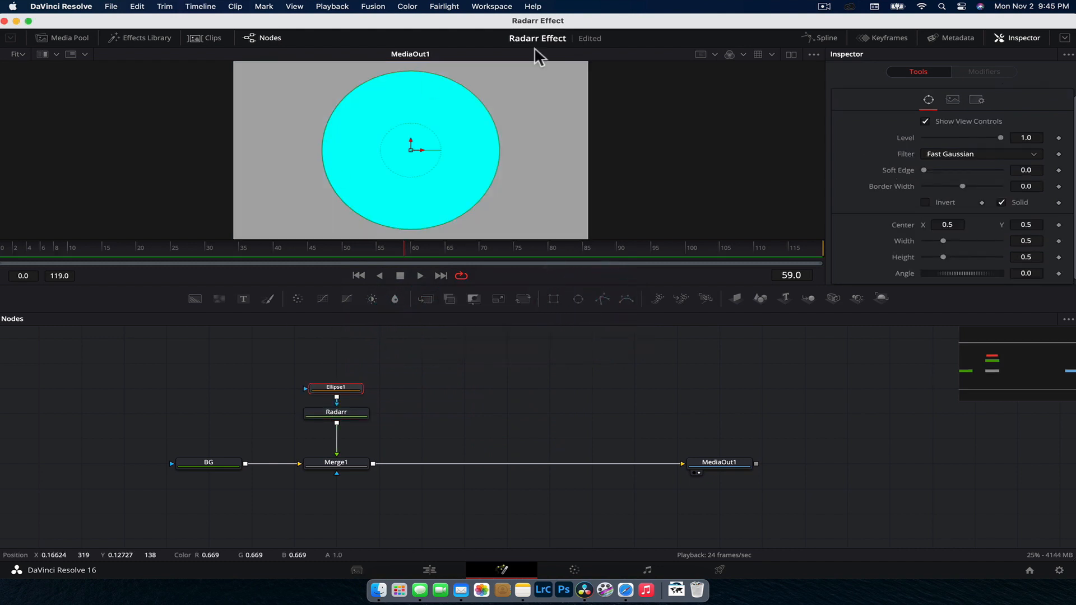
Link the ellipse mask's Width to its Height with a pick-whipped expression.
click(335, 411)
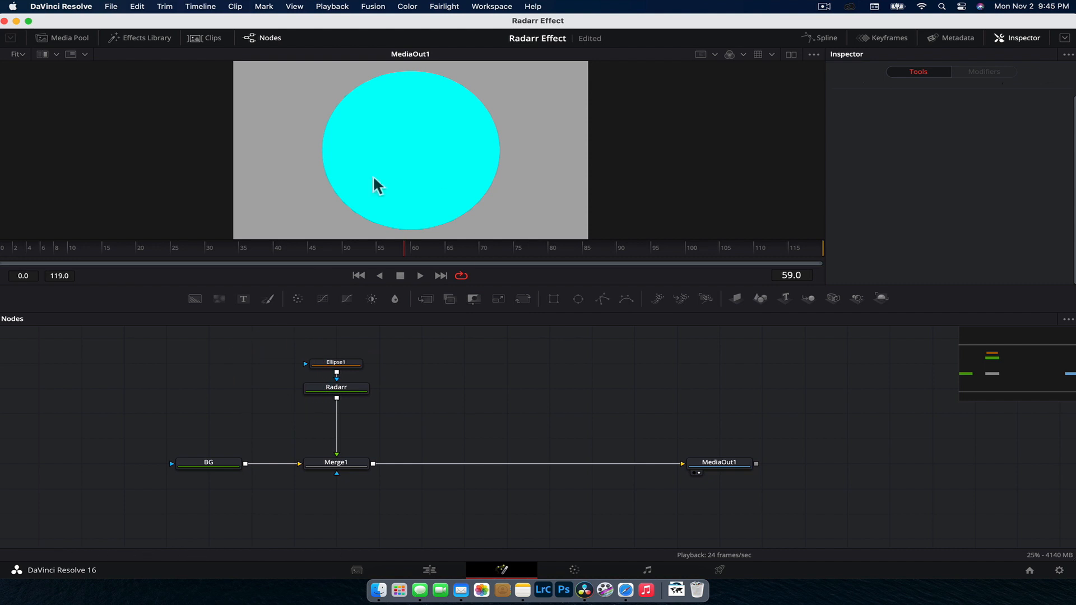
click(335, 362)
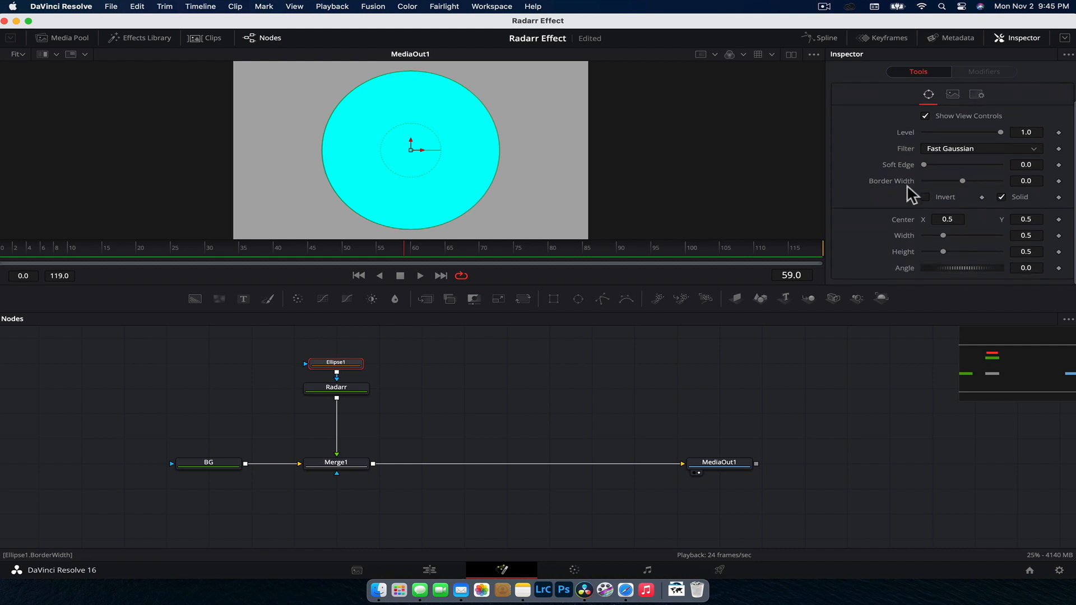
drag(946, 236, 935, 235)
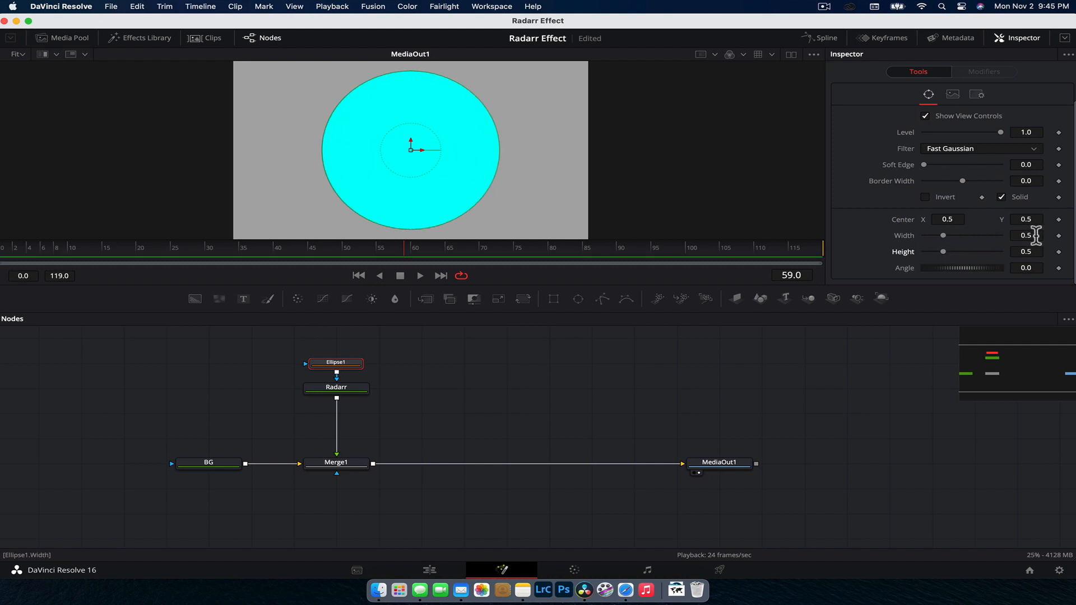
click(1026, 235)
text(Height)
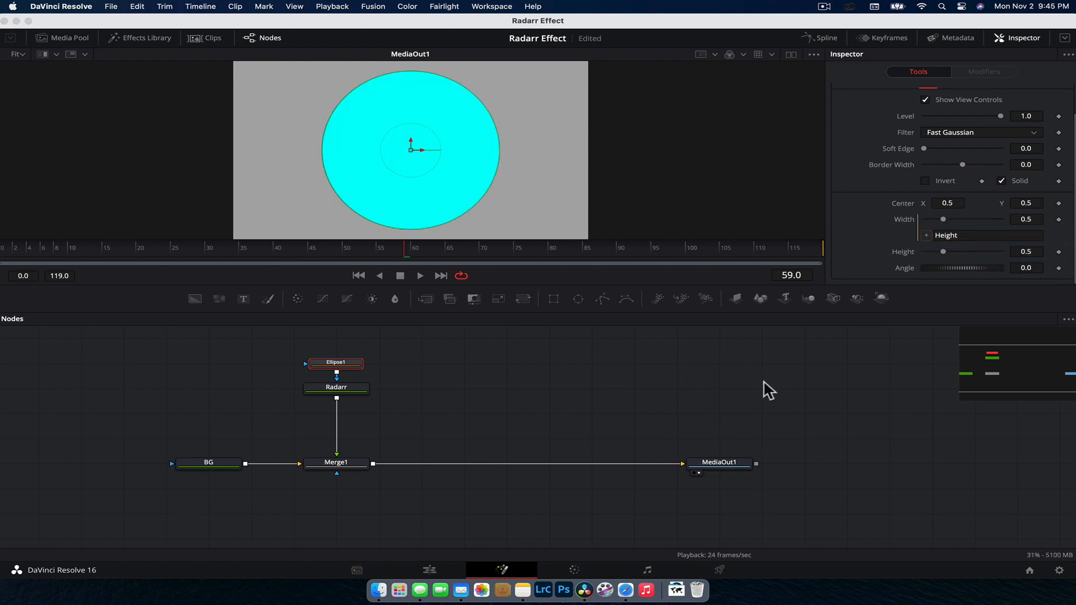
mouse_move(916, 221)
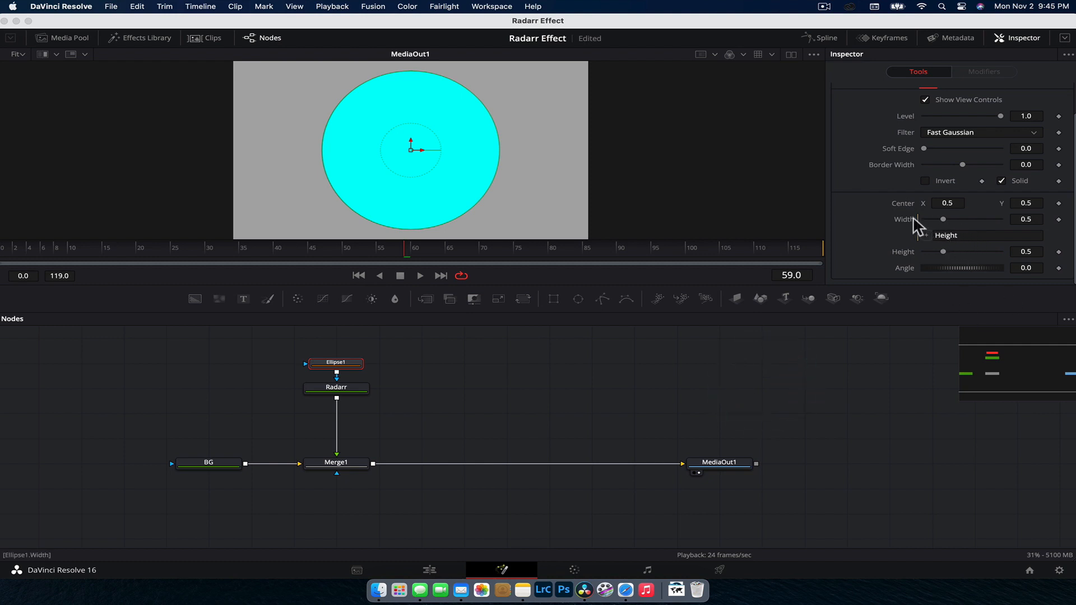
drag(944, 218, 946, 251)
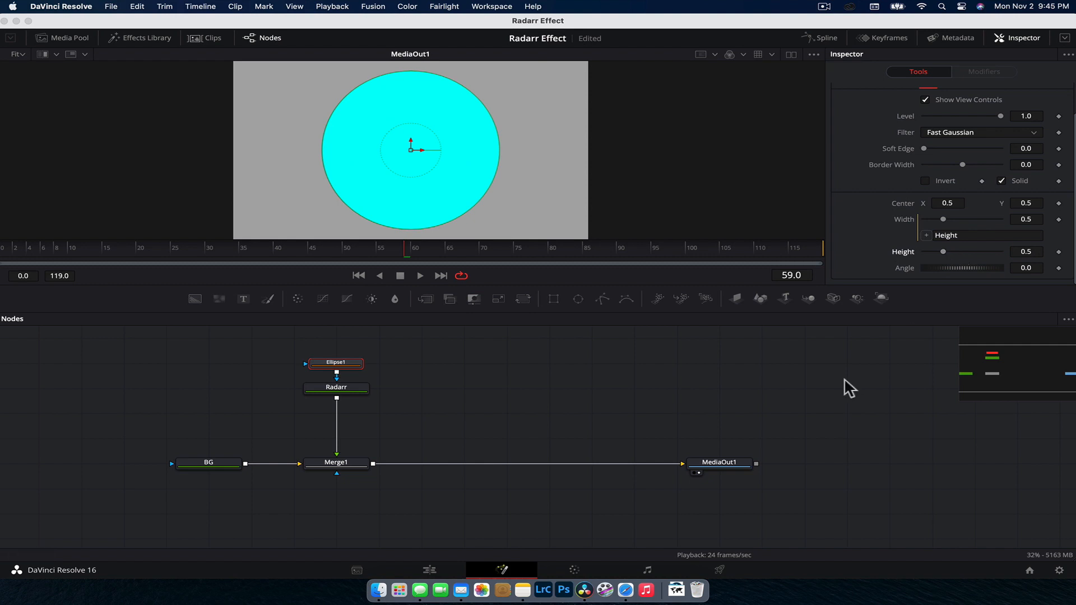
mouse_move(6, 255)
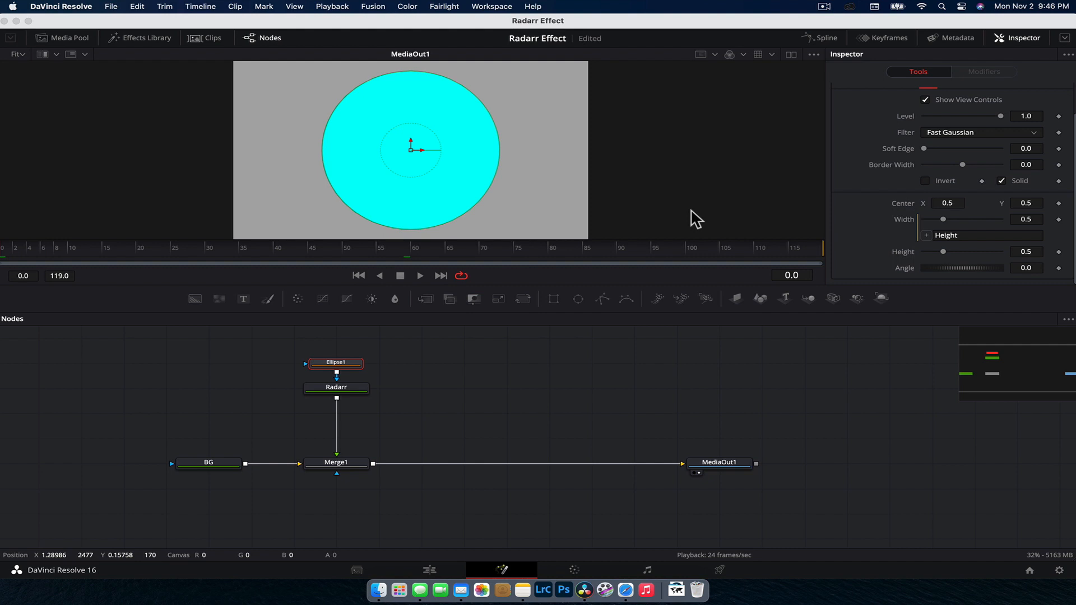
mouse_move(882, 298)
text(0.1)
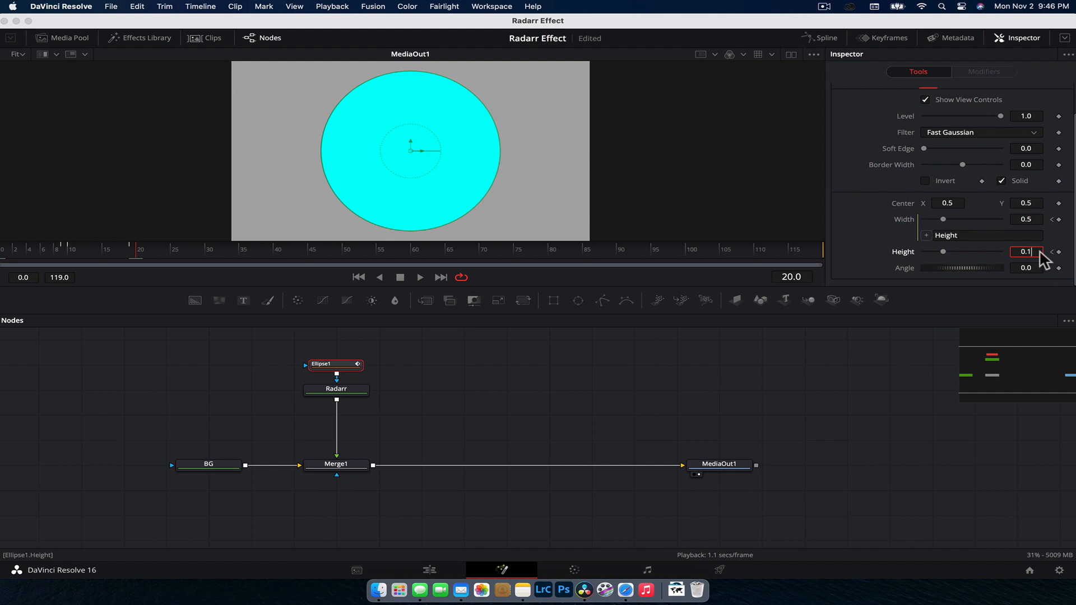
Keyframe the ellipse Height so the circle shrinks to a 0.1 dot around frame 20.
text(0.322222)
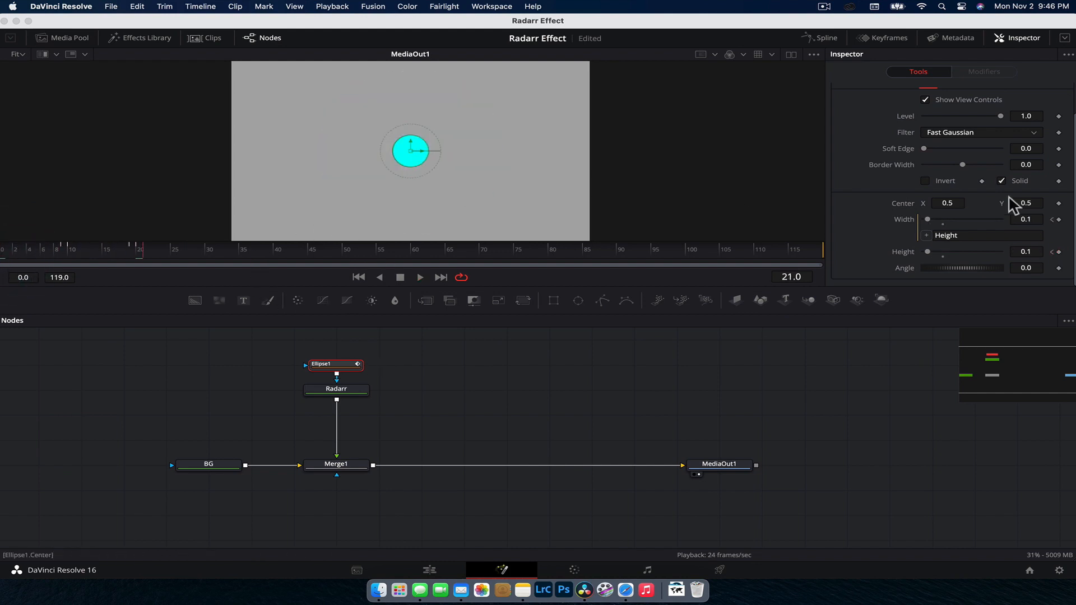
click(887, 38)
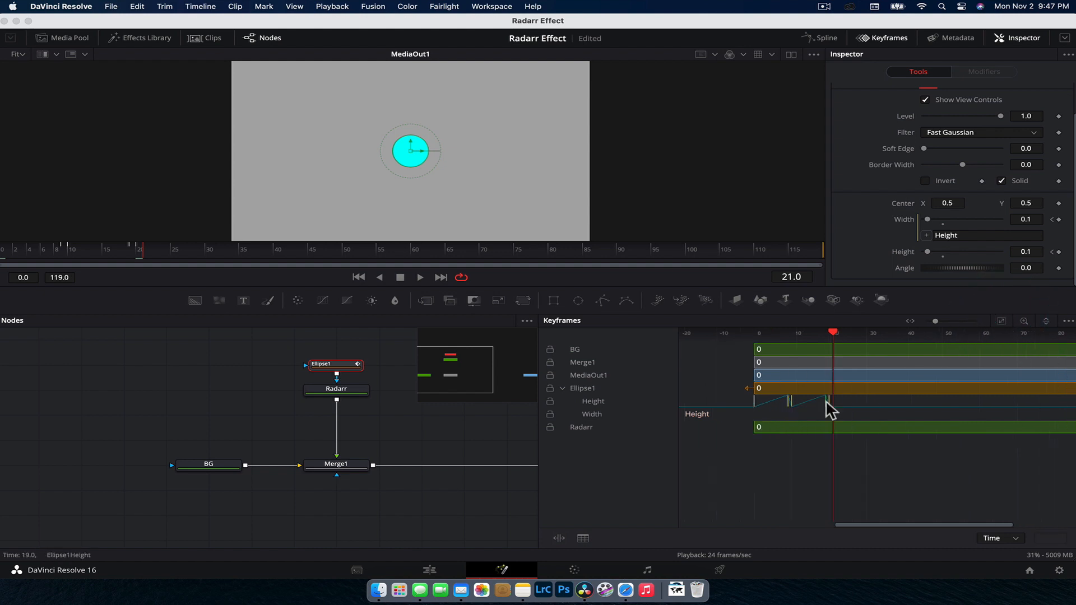
Copy the Height keyframes and paste them again around frame 29.
right_click(830, 407)
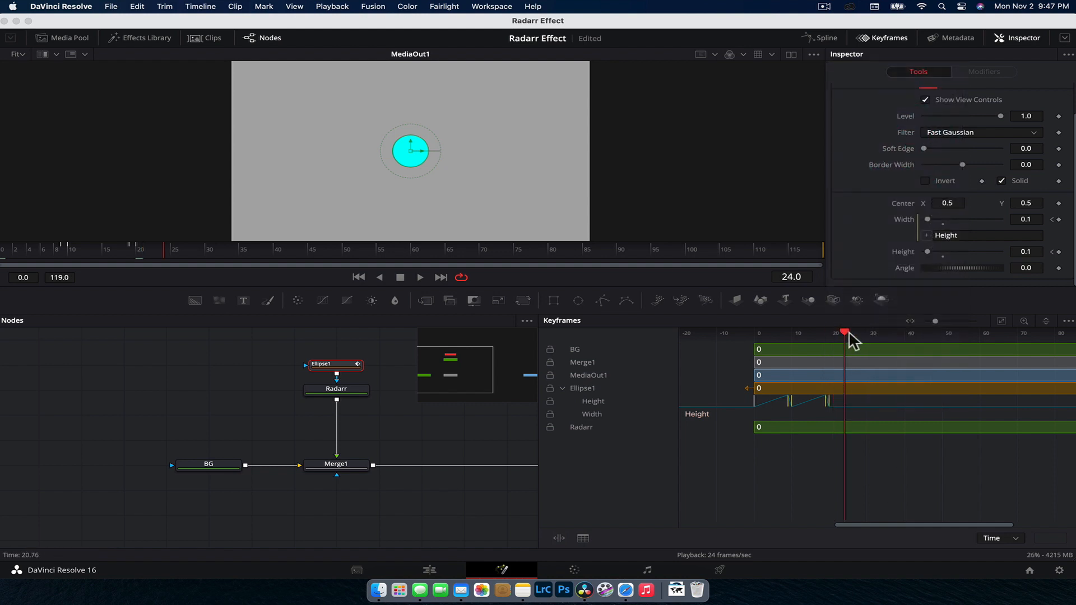
drag(845, 333, 828, 333)
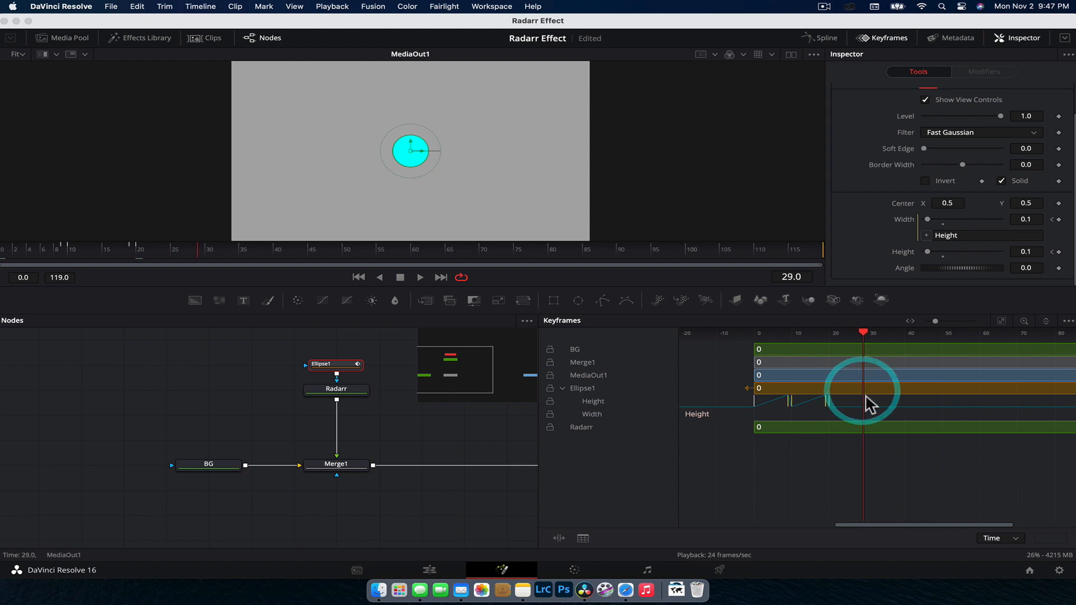
right_click(869, 403)
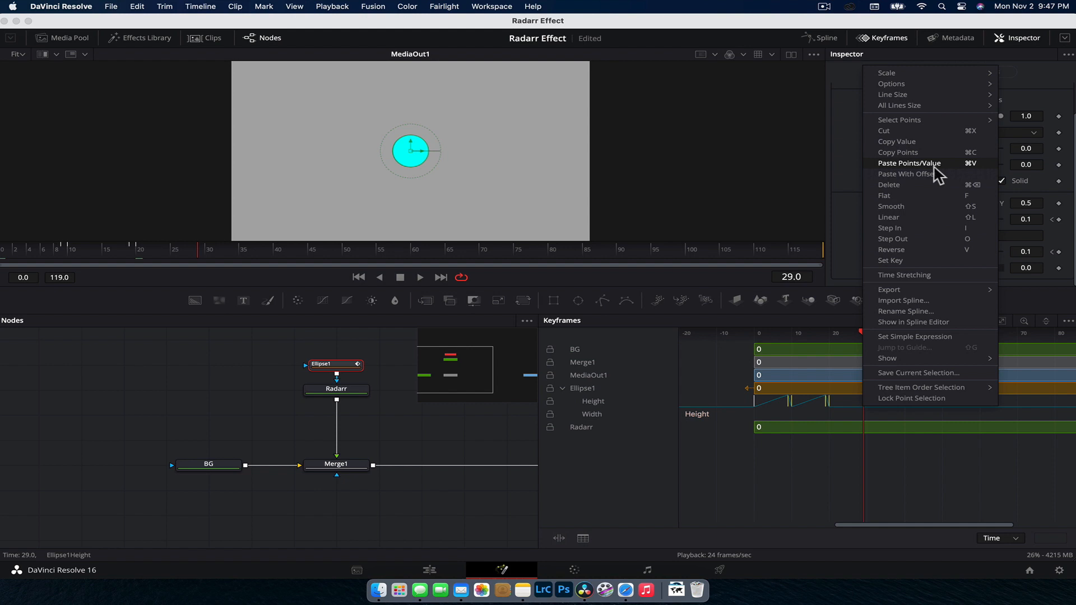
click(909, 163)
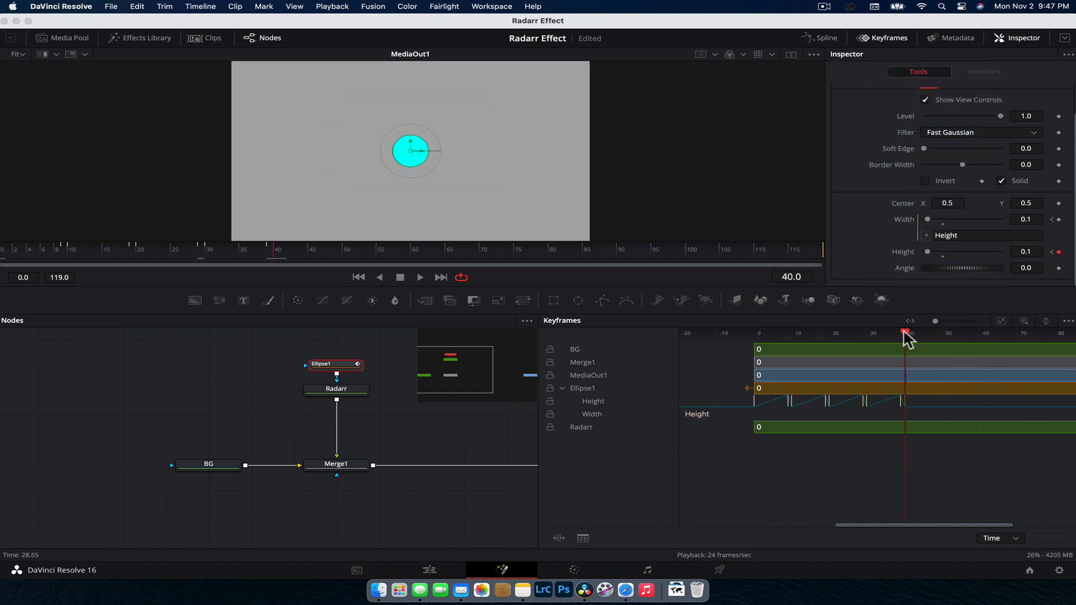
Move further along the timeline and play back the repeating pulse, then stop.
drag(904, 336, 940, 336)
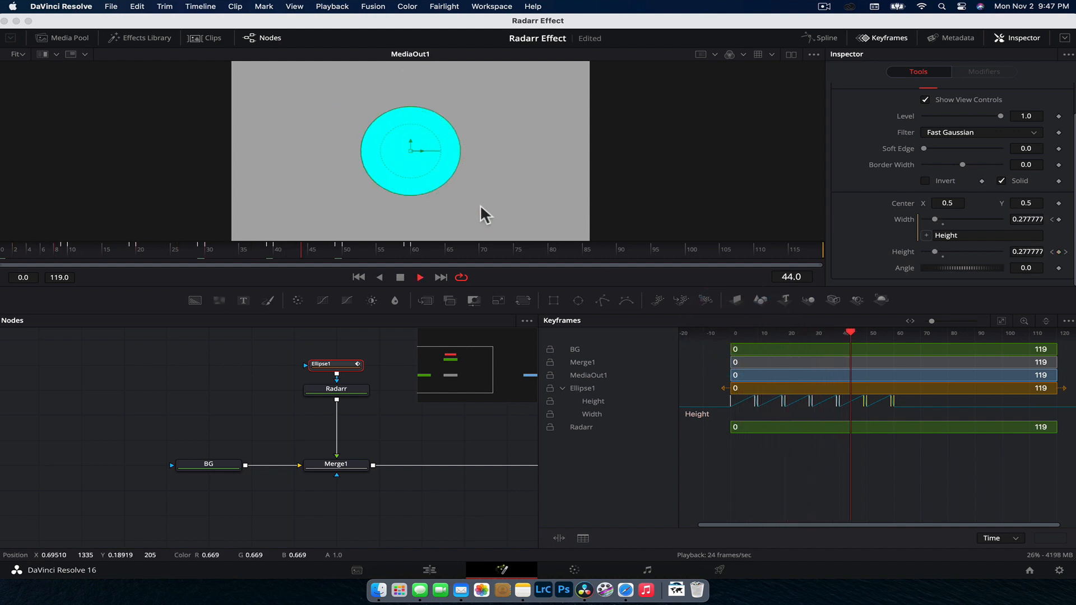
click(901, 332)
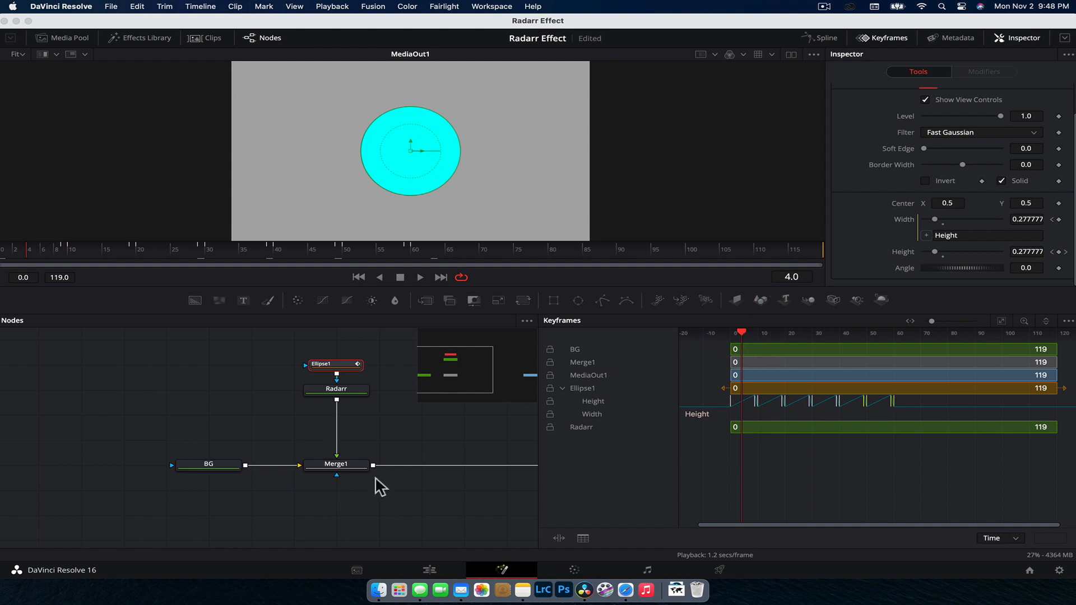
Keyframe Merge1's Blend from full opacity down to zero over the first frames.
click(336, 464)
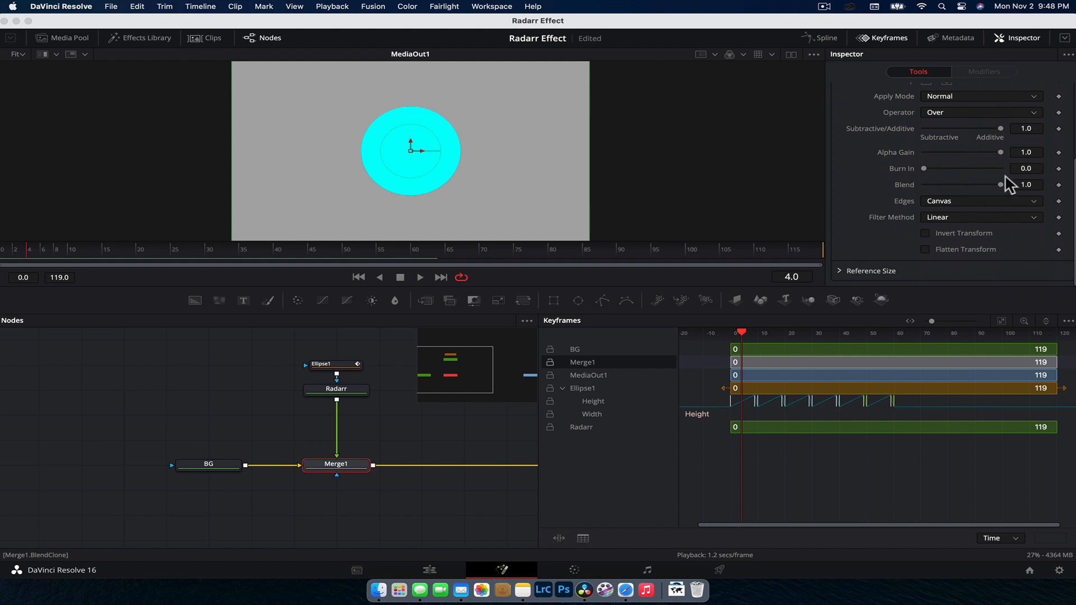
drag(998, 185, 924, 185)
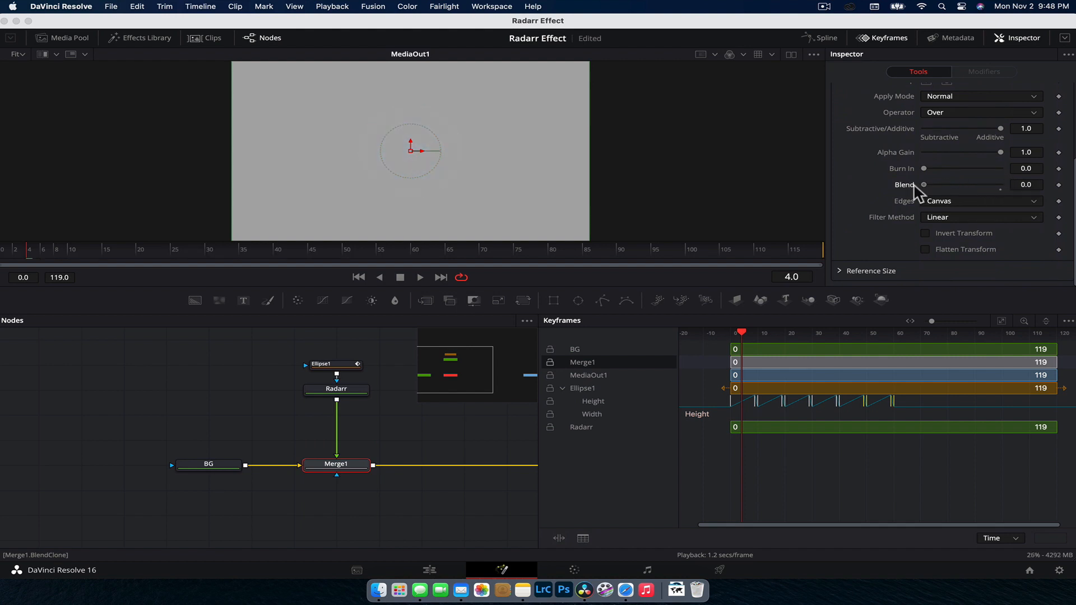
drag(924, 185, 1000, 185)
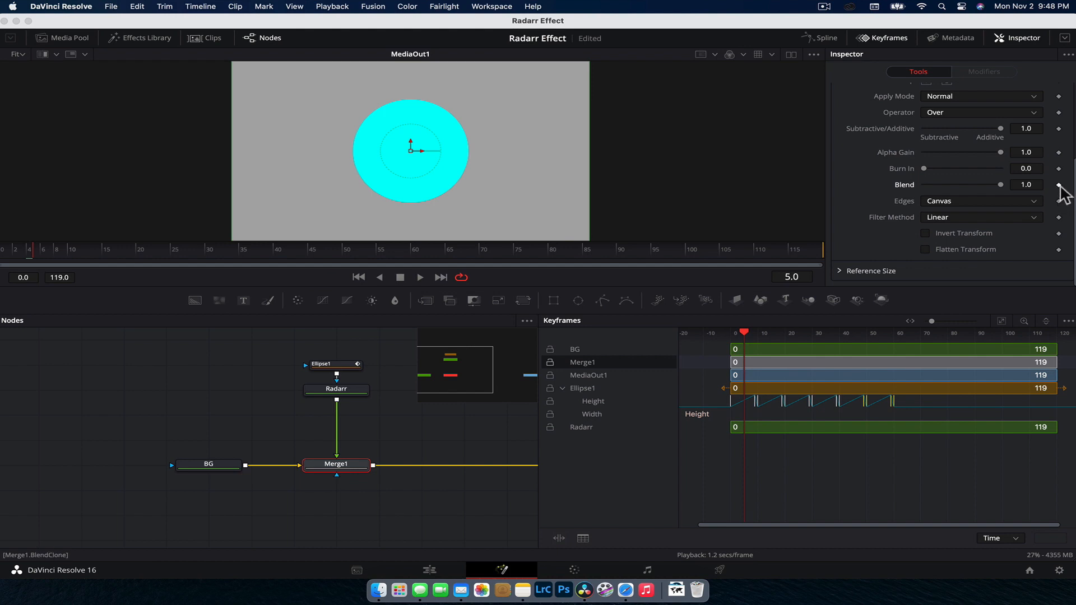
click(65, 249)
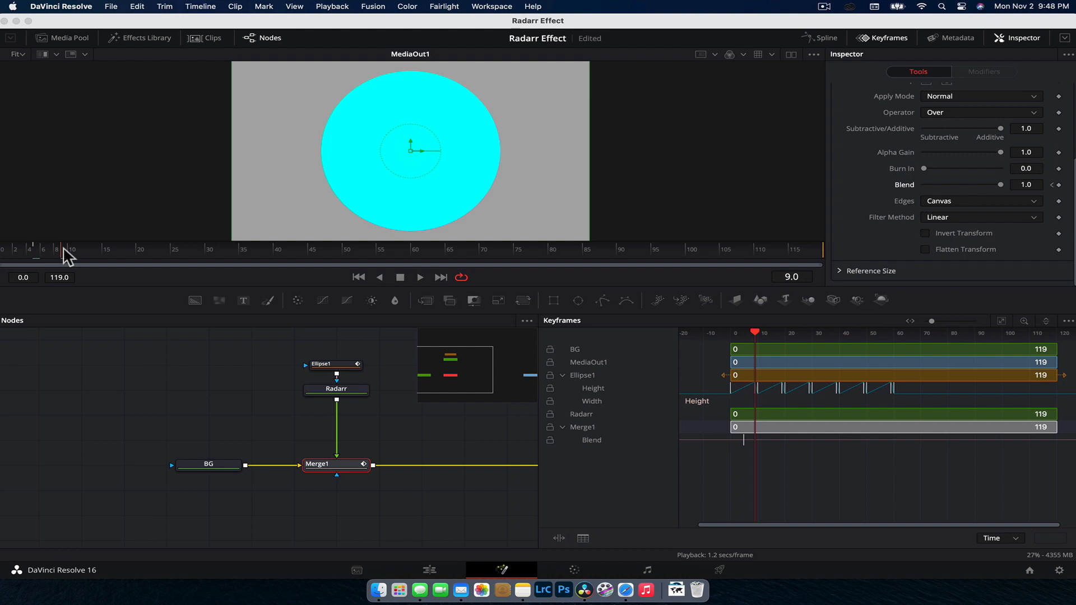
drag(999, 184, 923, 185)
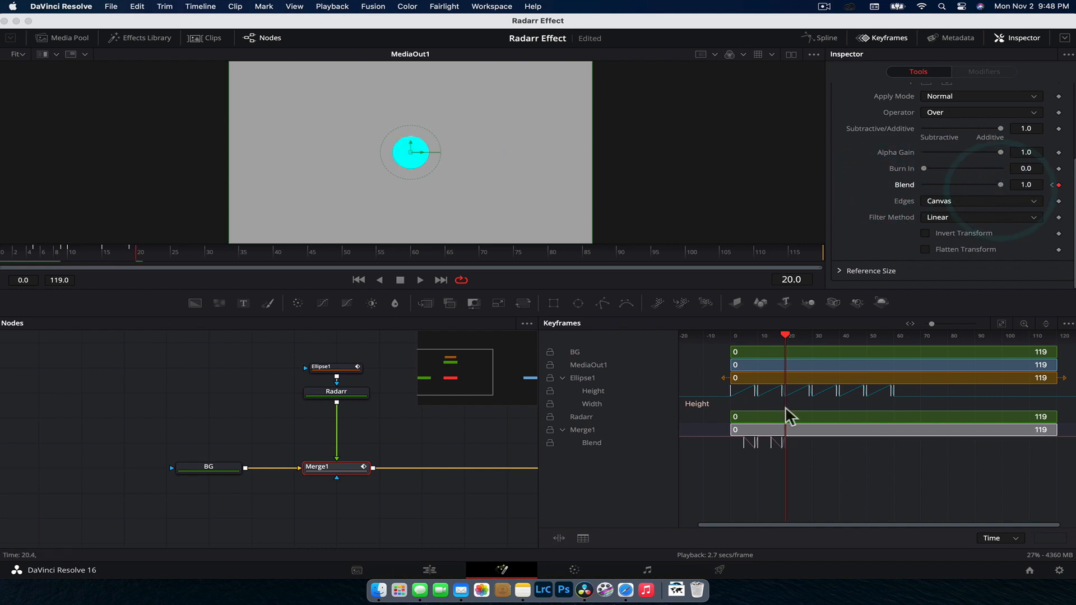
Copy the Blend keyframes and paste them again at frame 25.
drag(786, 335, 807, 335)
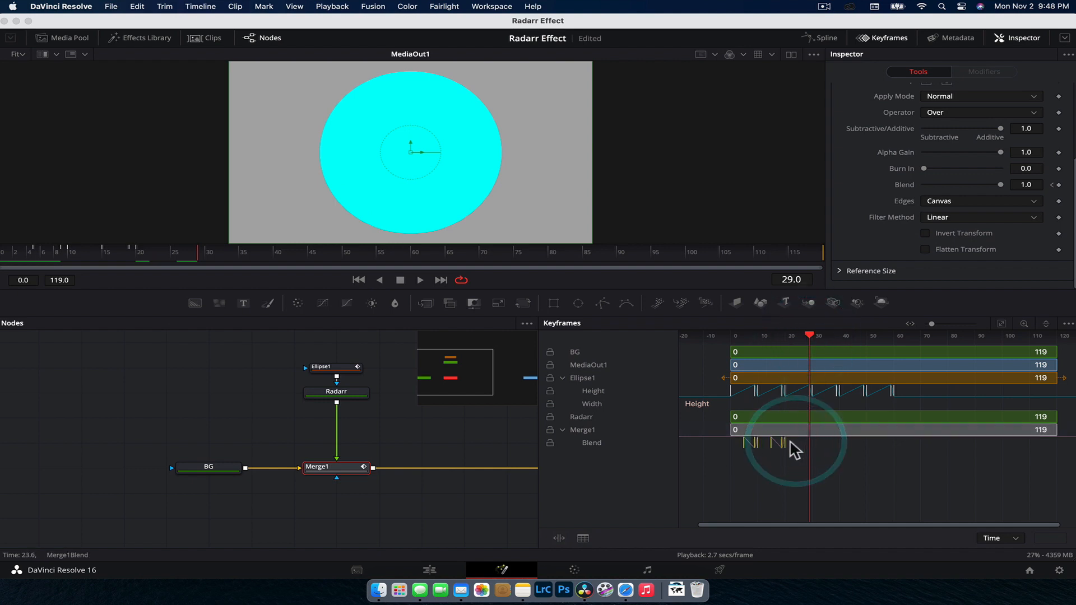
right_click(792, 449)
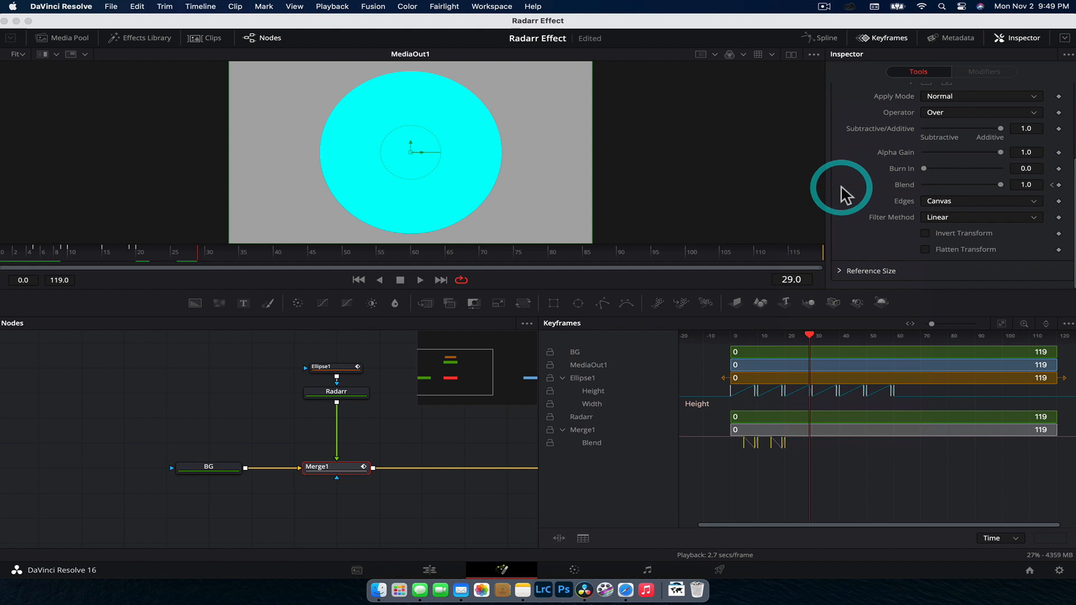
click(799, 337)
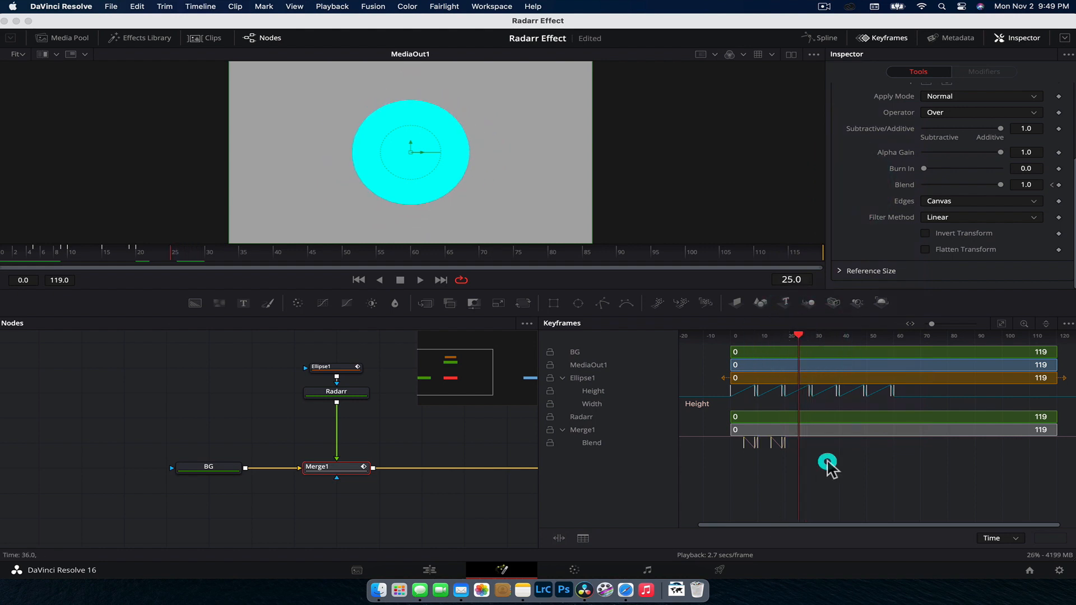
right_click(827, 461)
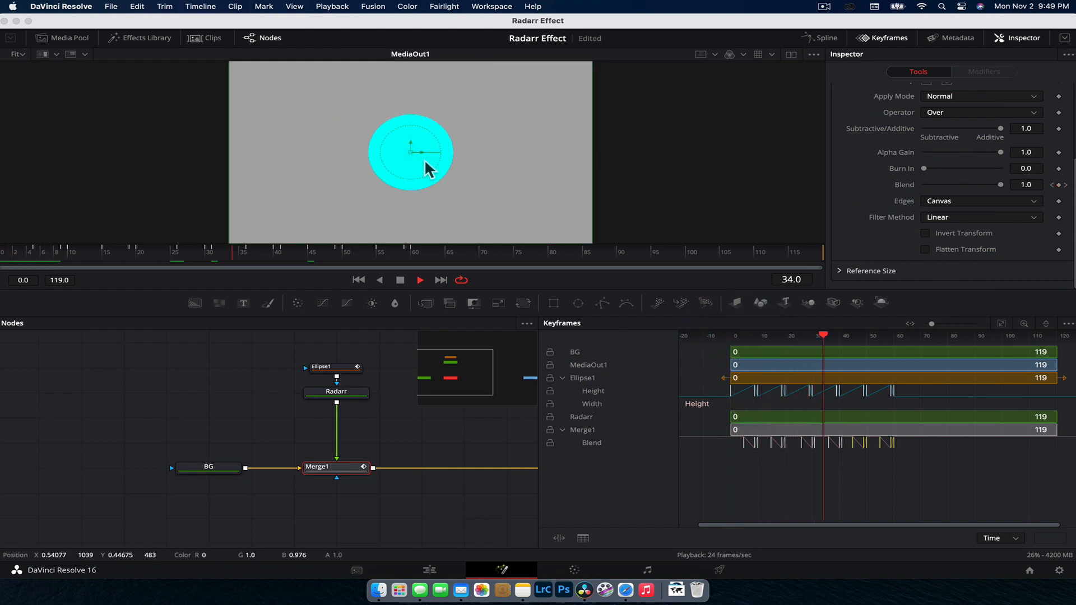
Play back the repeating fade and check it at frame 13.
click(254, 252)
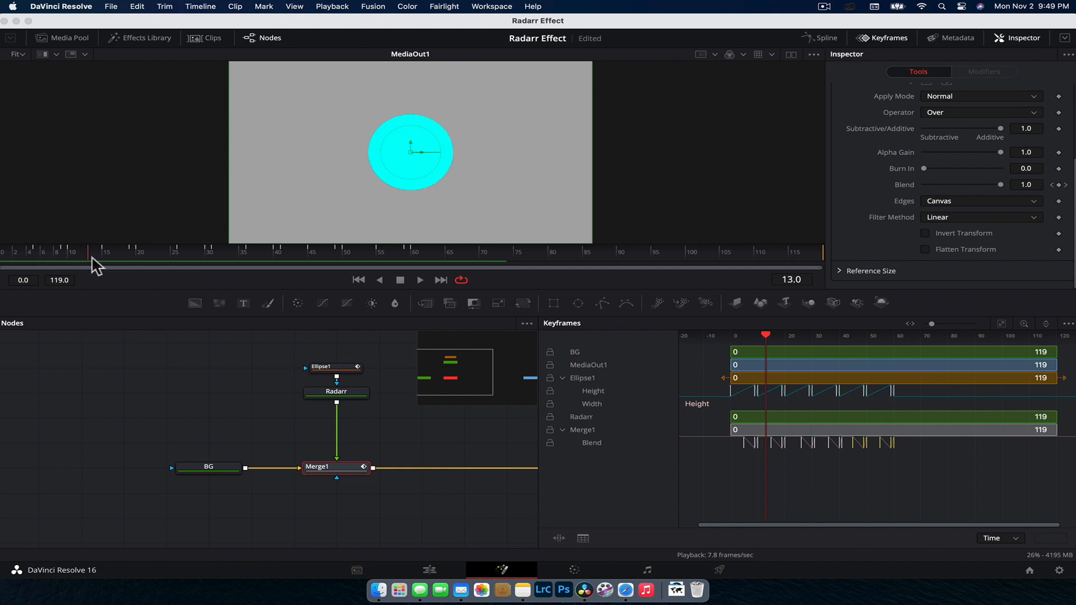
click(135, 262)
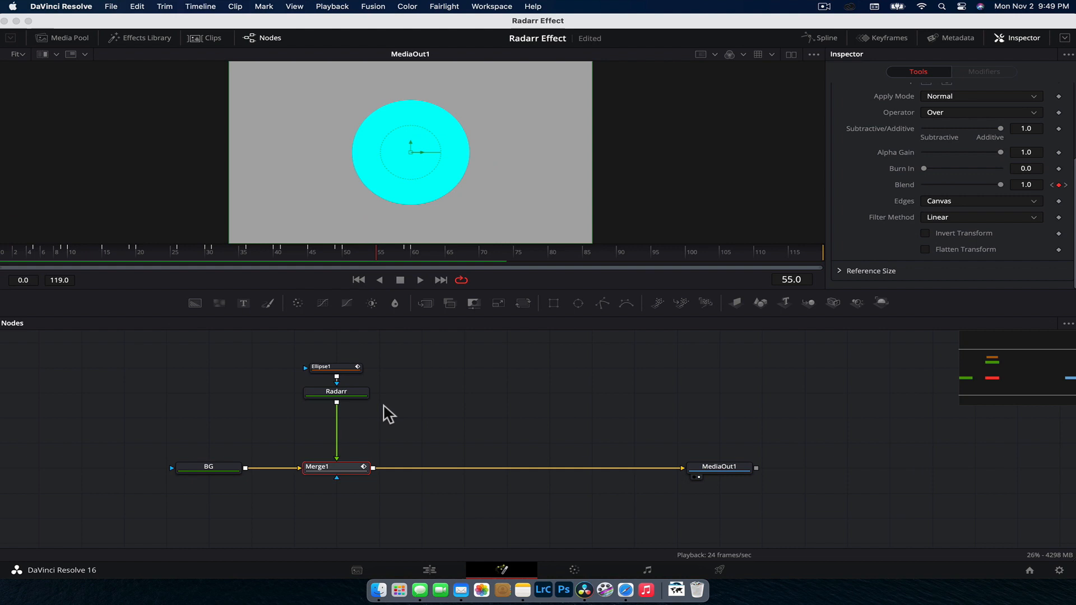
Adjust Ellipse1's Border Width to slightly soften the circle's edge.
click(335, 365)
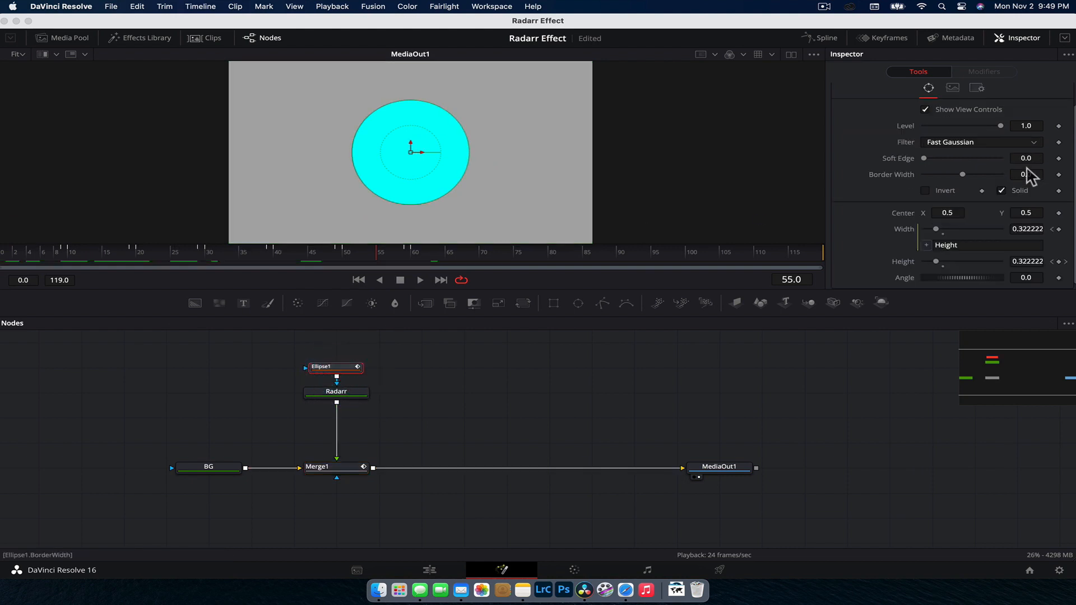
drag(924, 158, 928, 158)
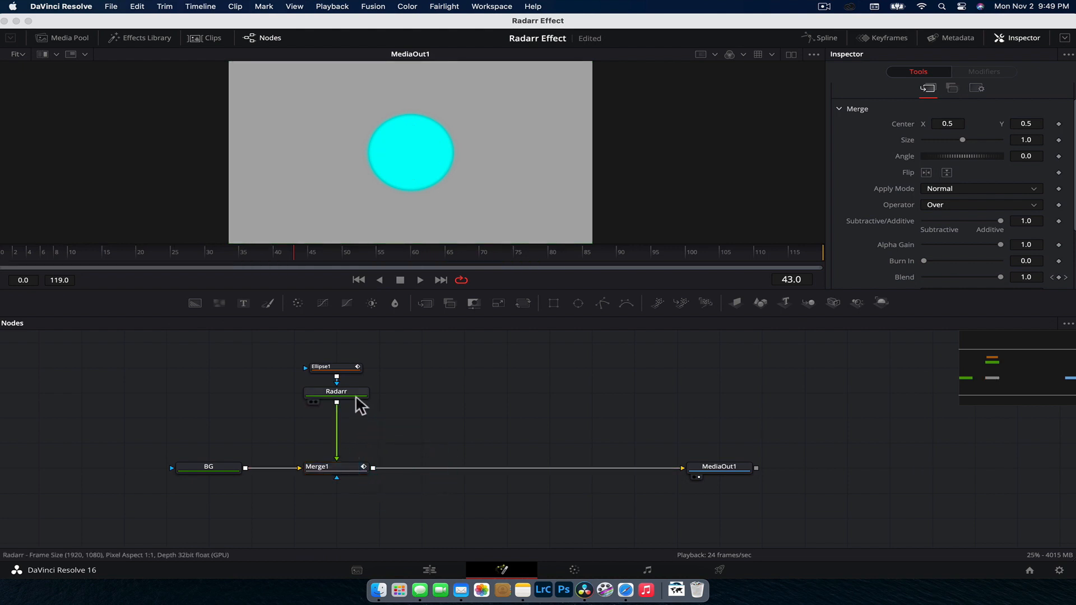
Add a Glow after Radarr with larger size and strength, set to Merge Under.
click(335, 391)
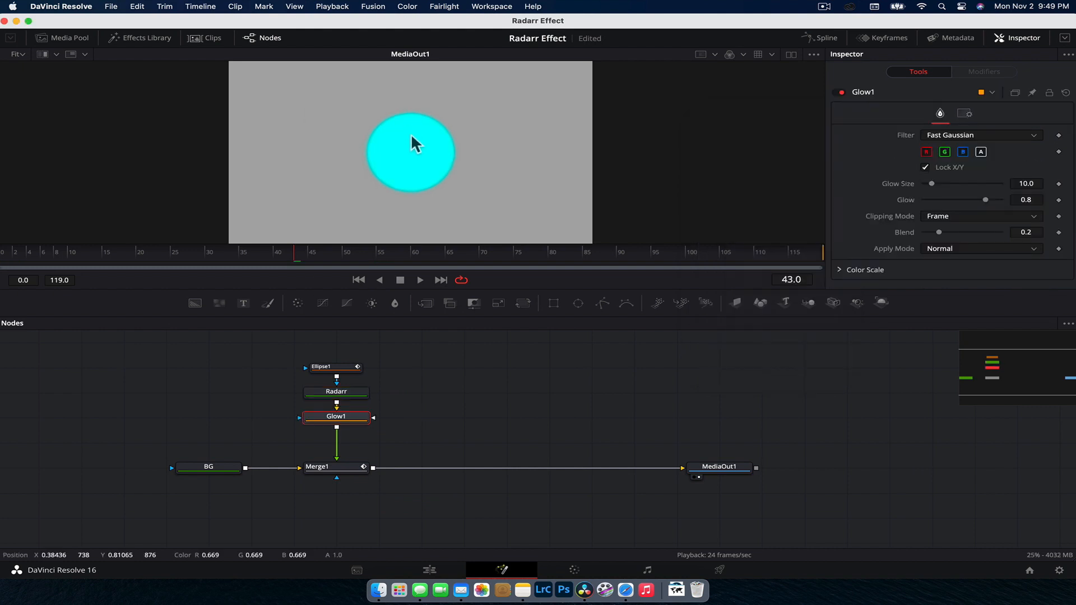
drag(931, 182, 954, 183)
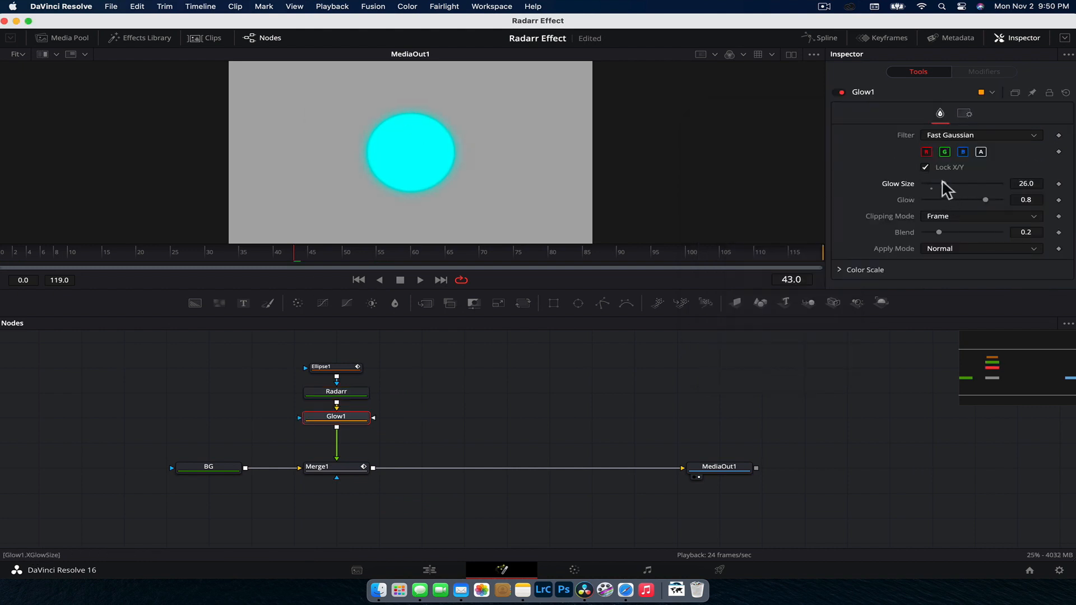
drag(985, 199, 991, 200)
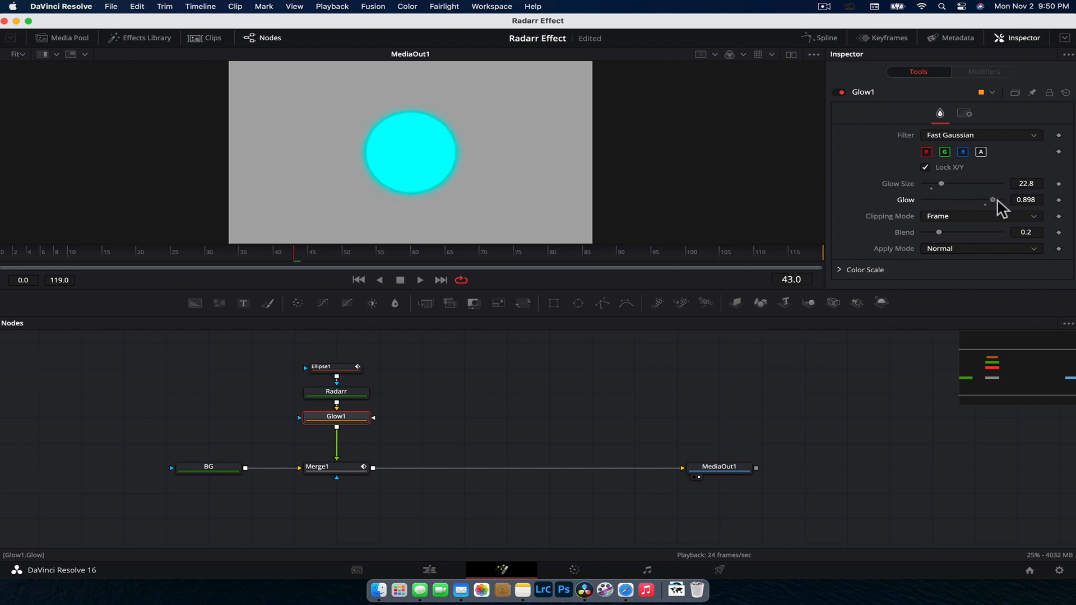
click(981, 249)
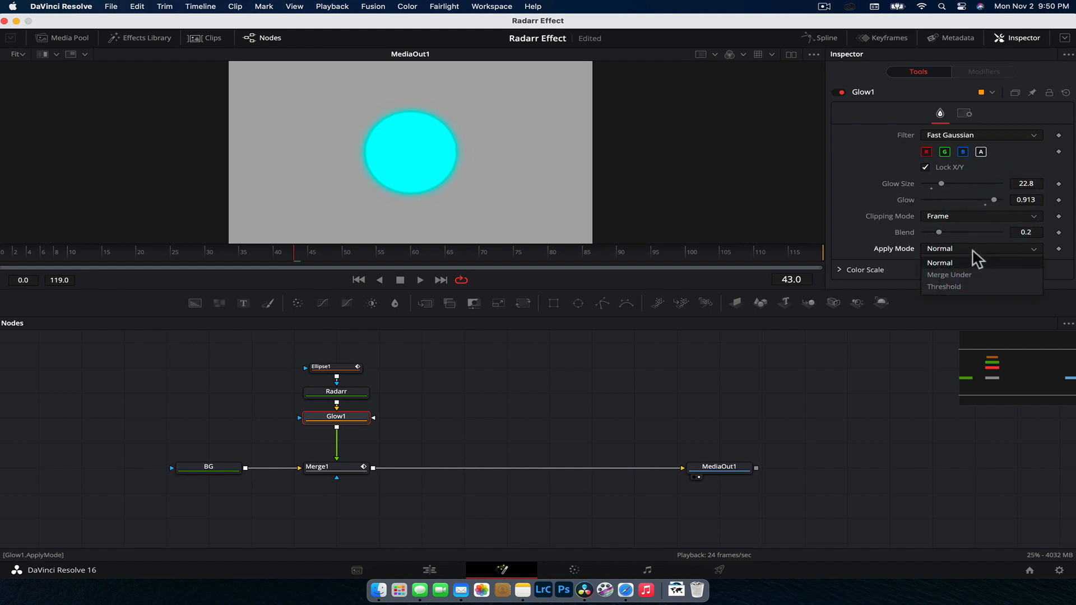
click(948, 274)
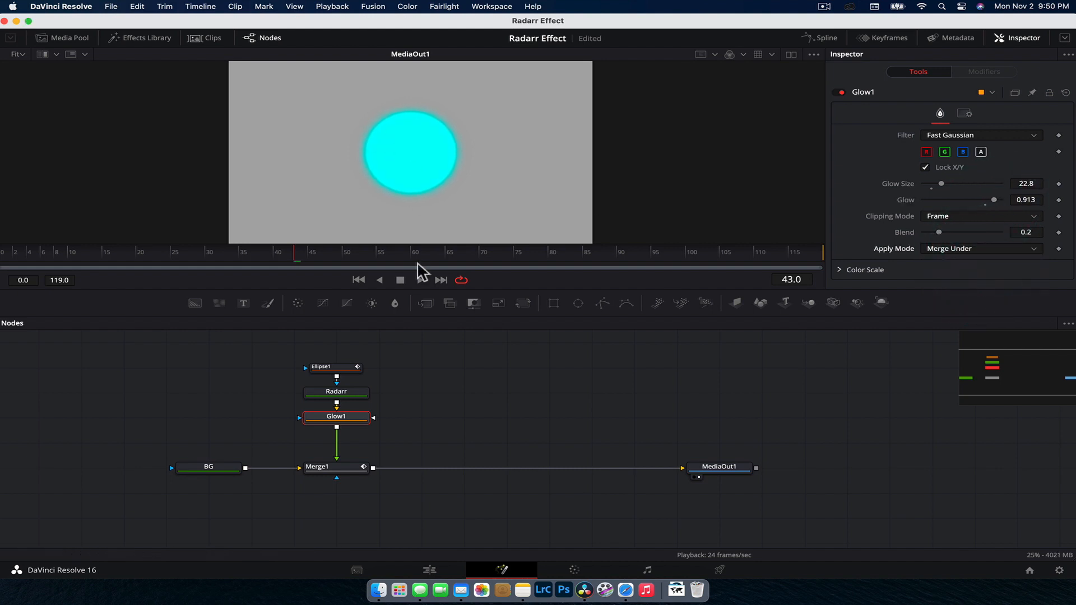
Compare Normal and Merge Under glow modes at frame 47, keeping Merge Under.
click(419, 279)
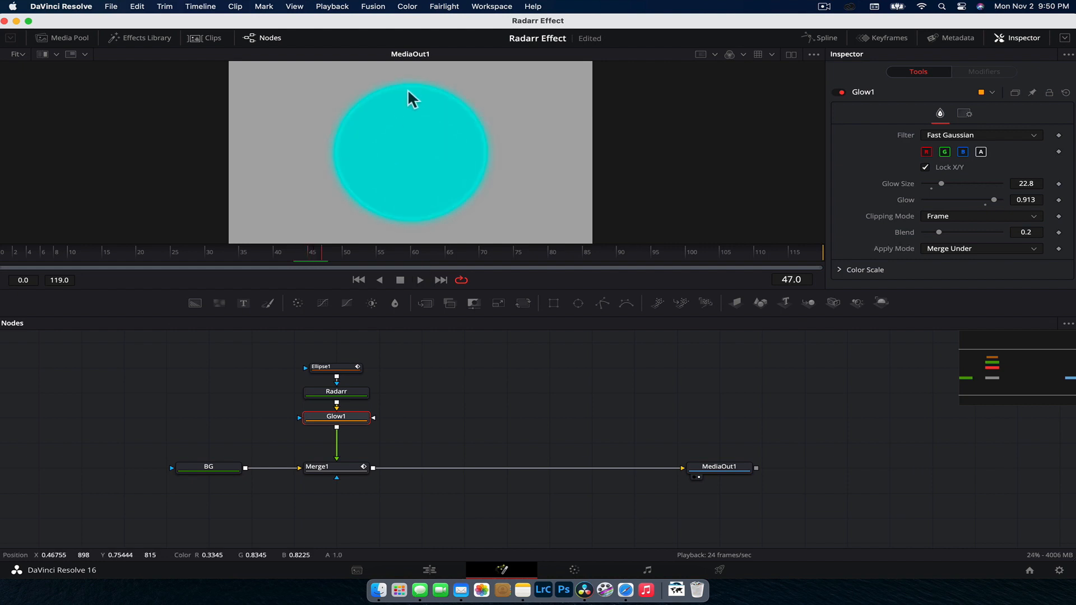
click(979, 249)
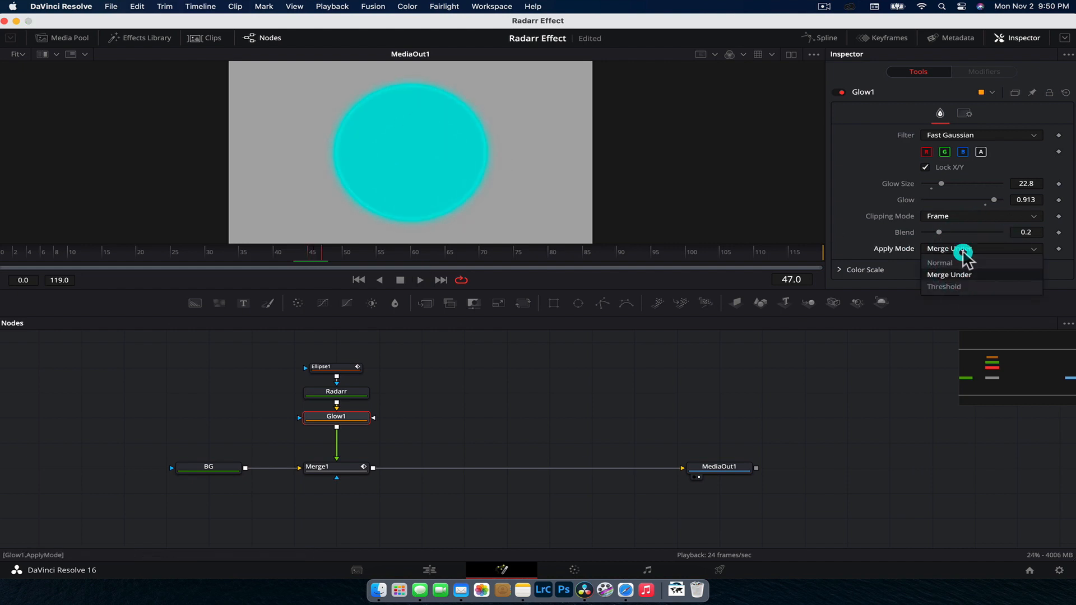
click(940, 262)
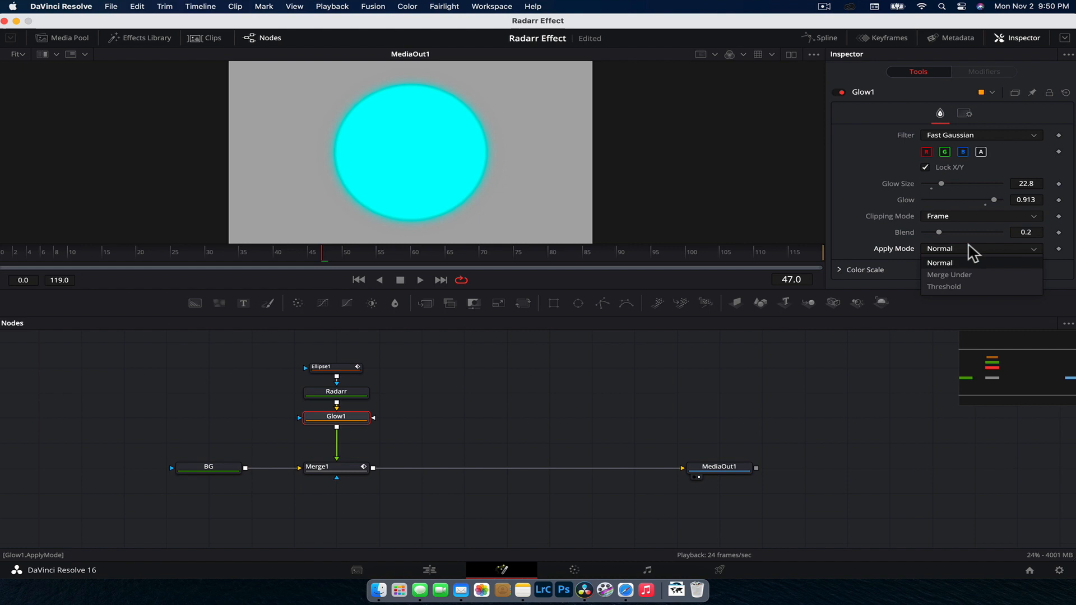
click(949, 274)
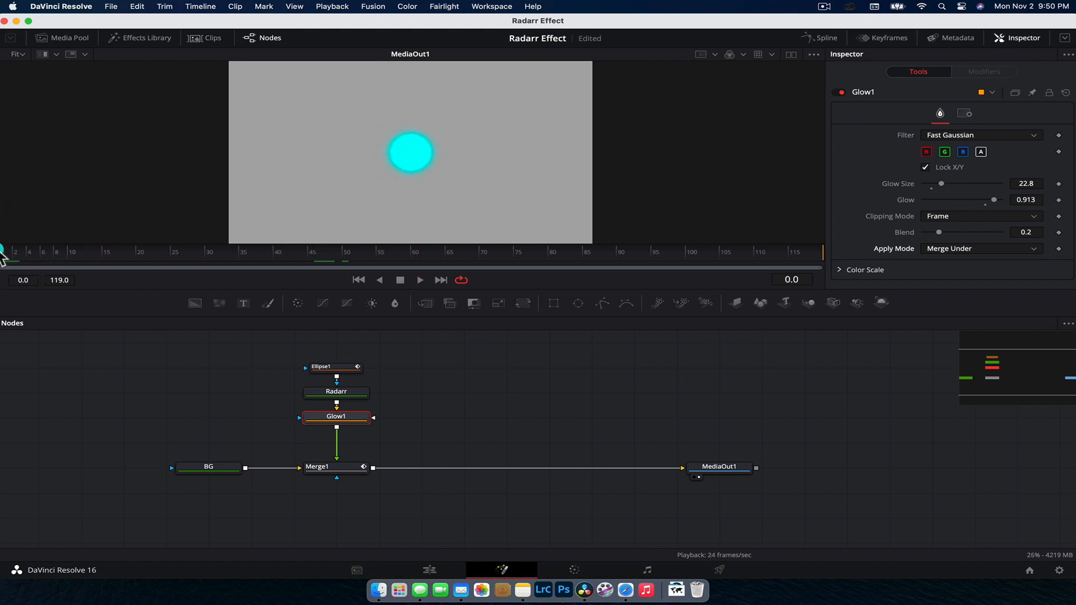
click(419, 279)
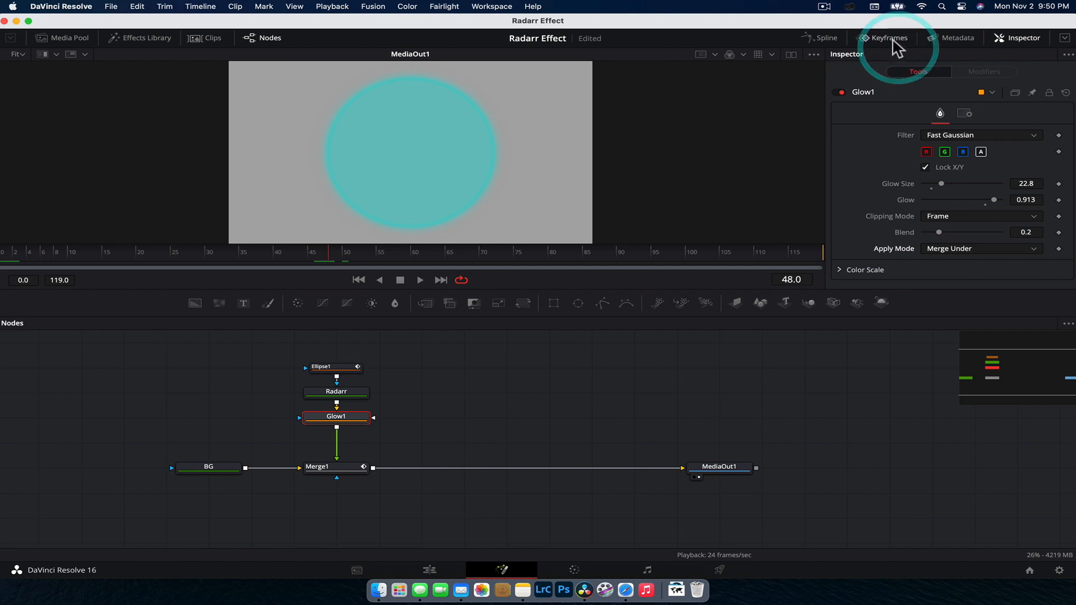
click(887, 38)
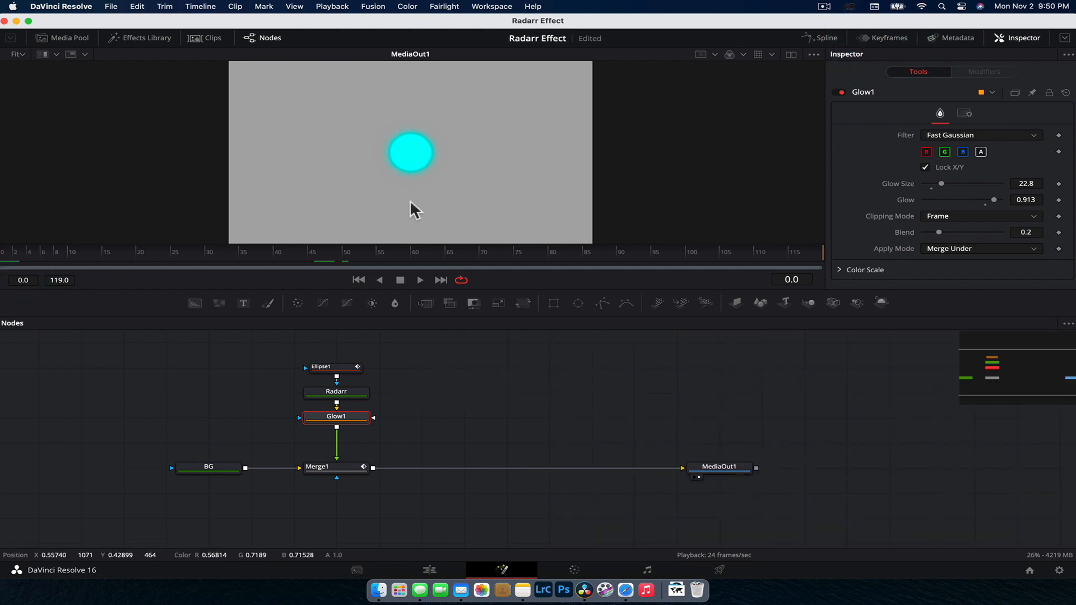
mouse_move(335, 391)
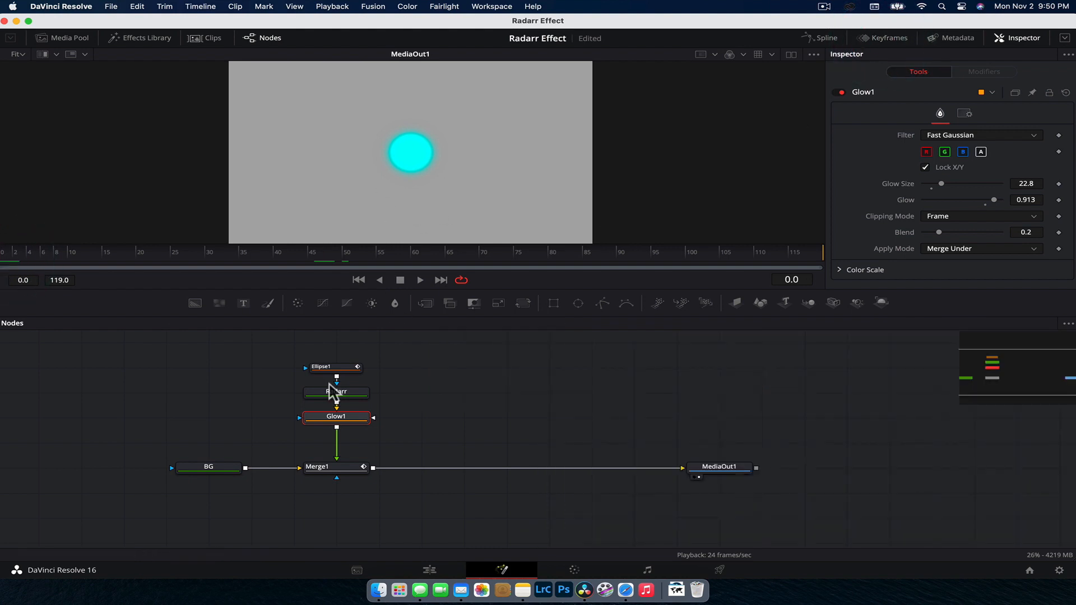
mouse_move(411, 171)
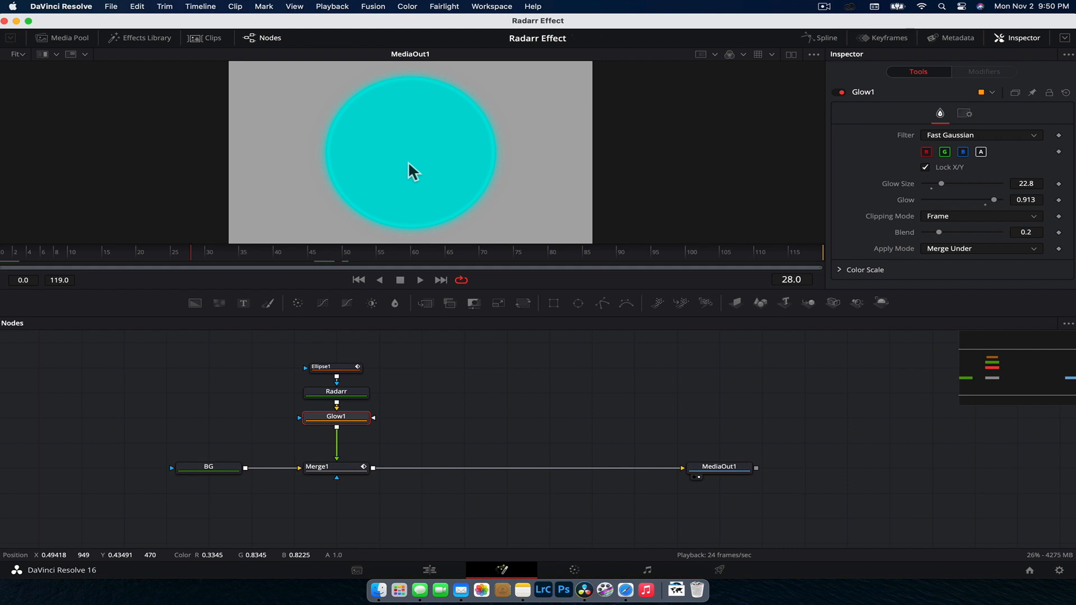
click(419, 279)
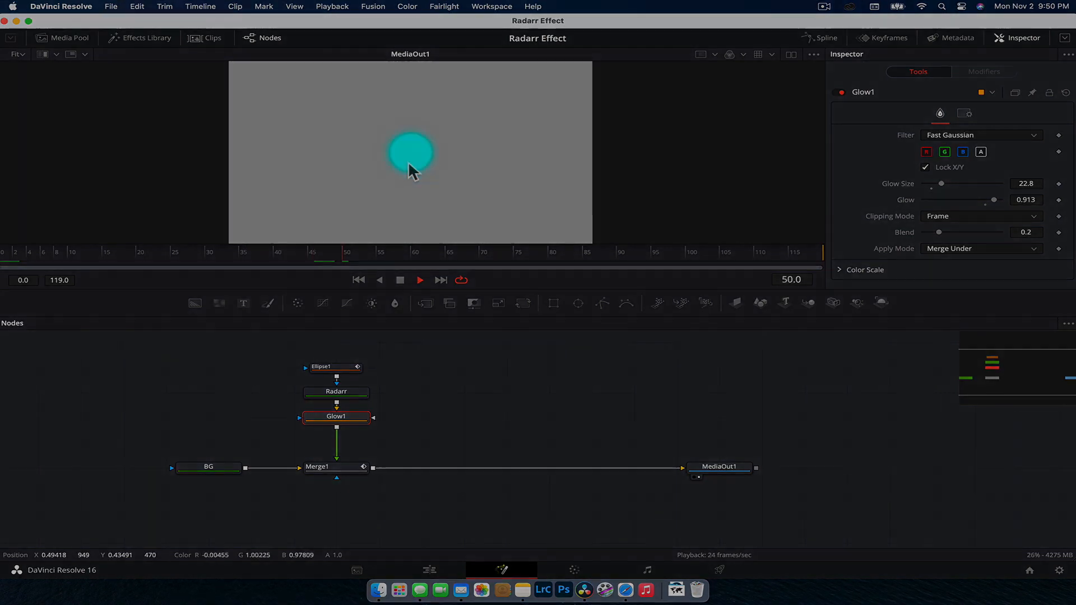